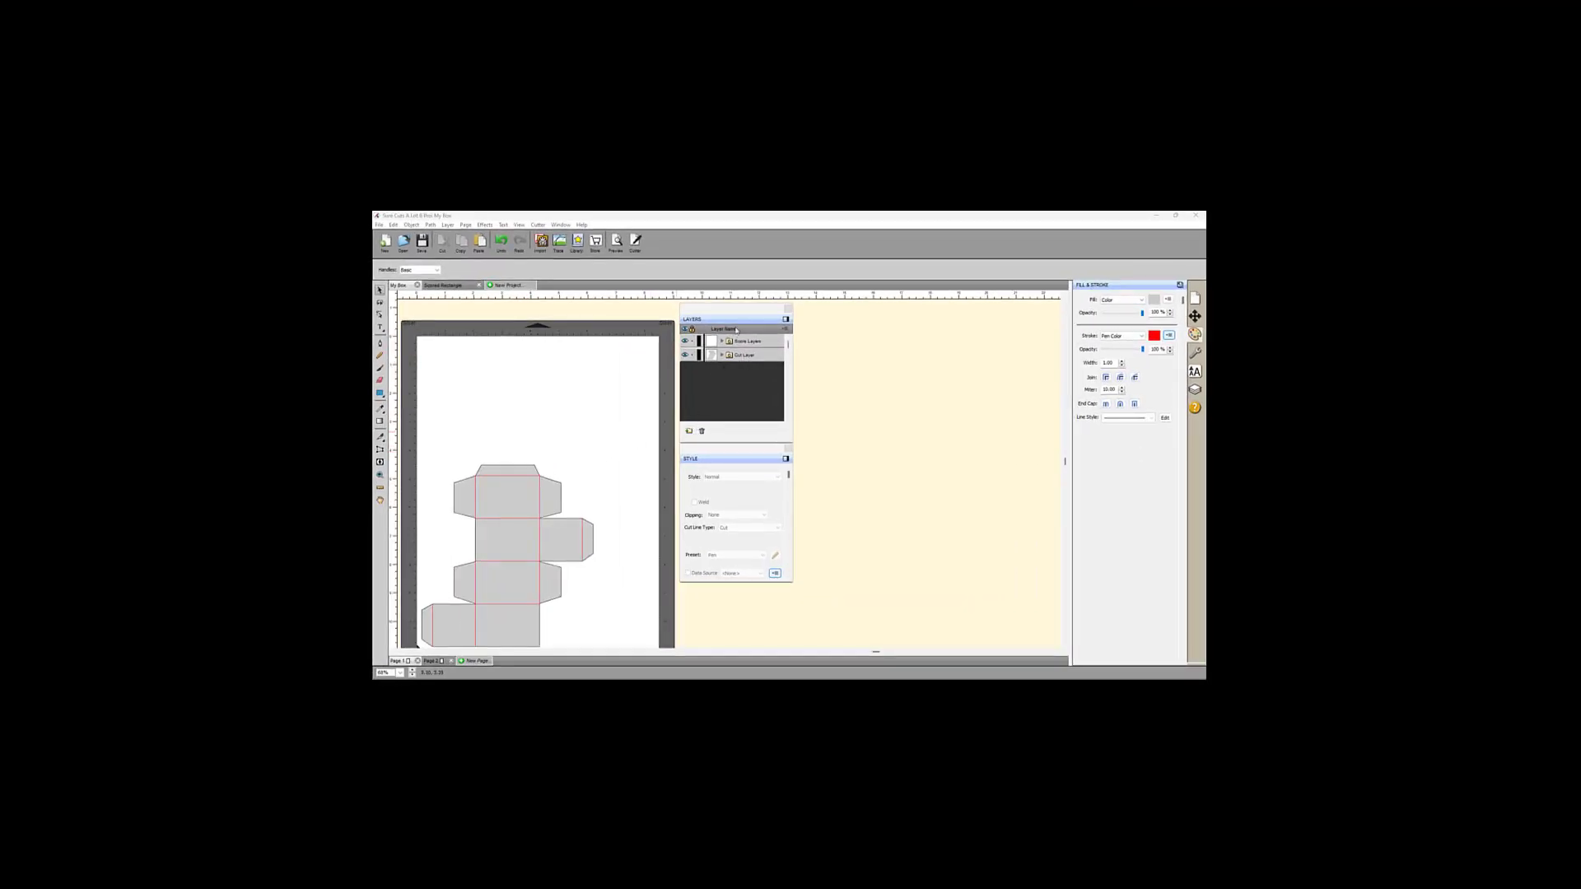
- Select the box template's cutting layer and bring up its cut settings
{"action": "left_click", "coordinate": [746, 339]}
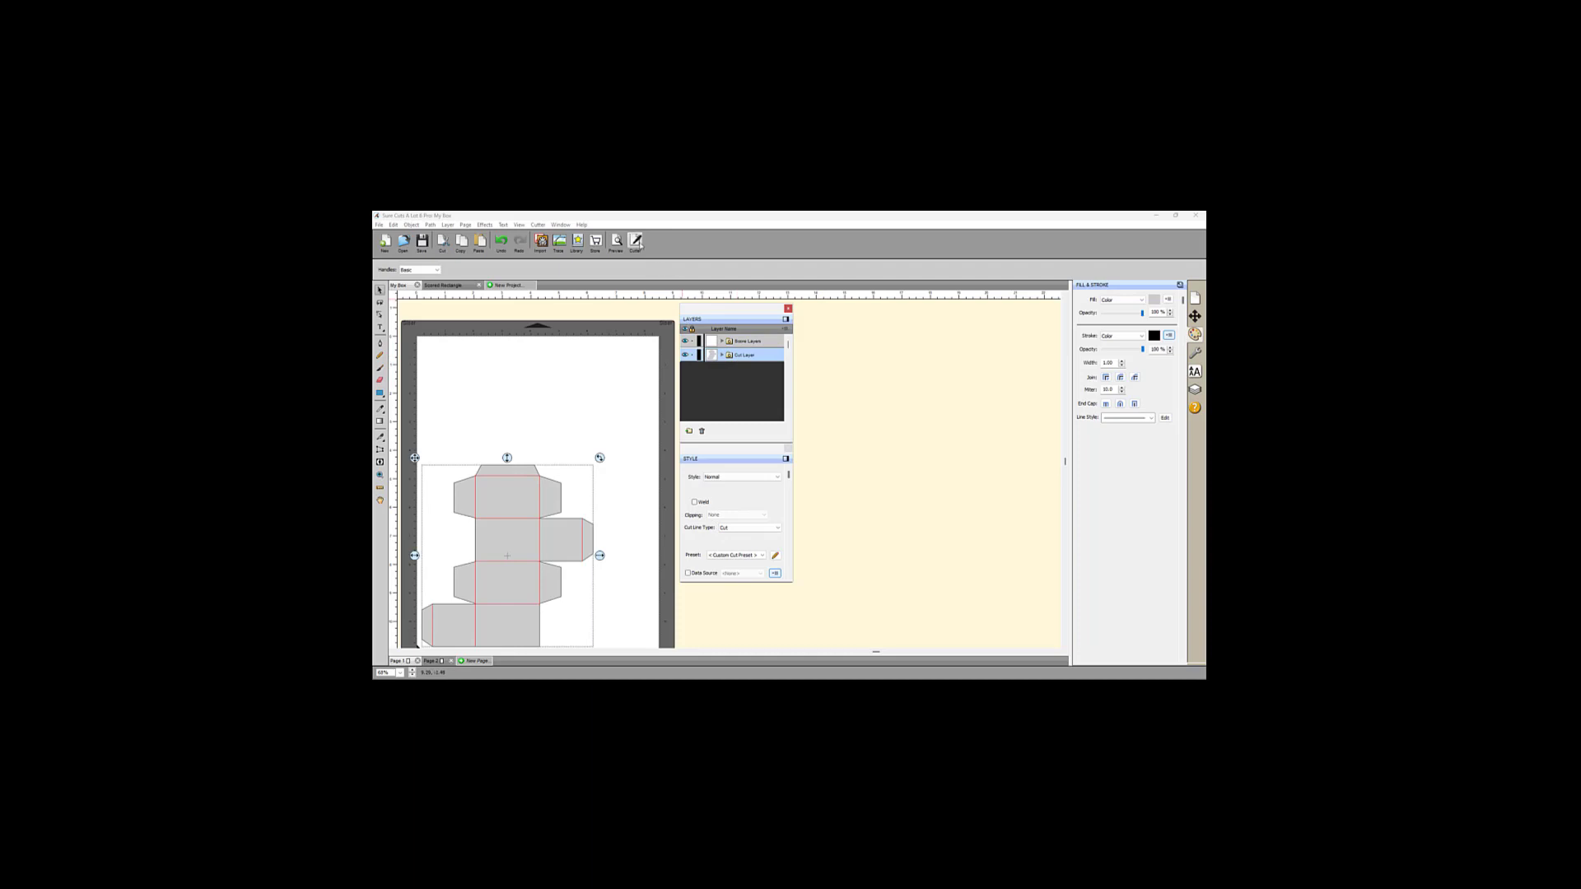
{"action": "left_click", "coordinate": [635, 242]}
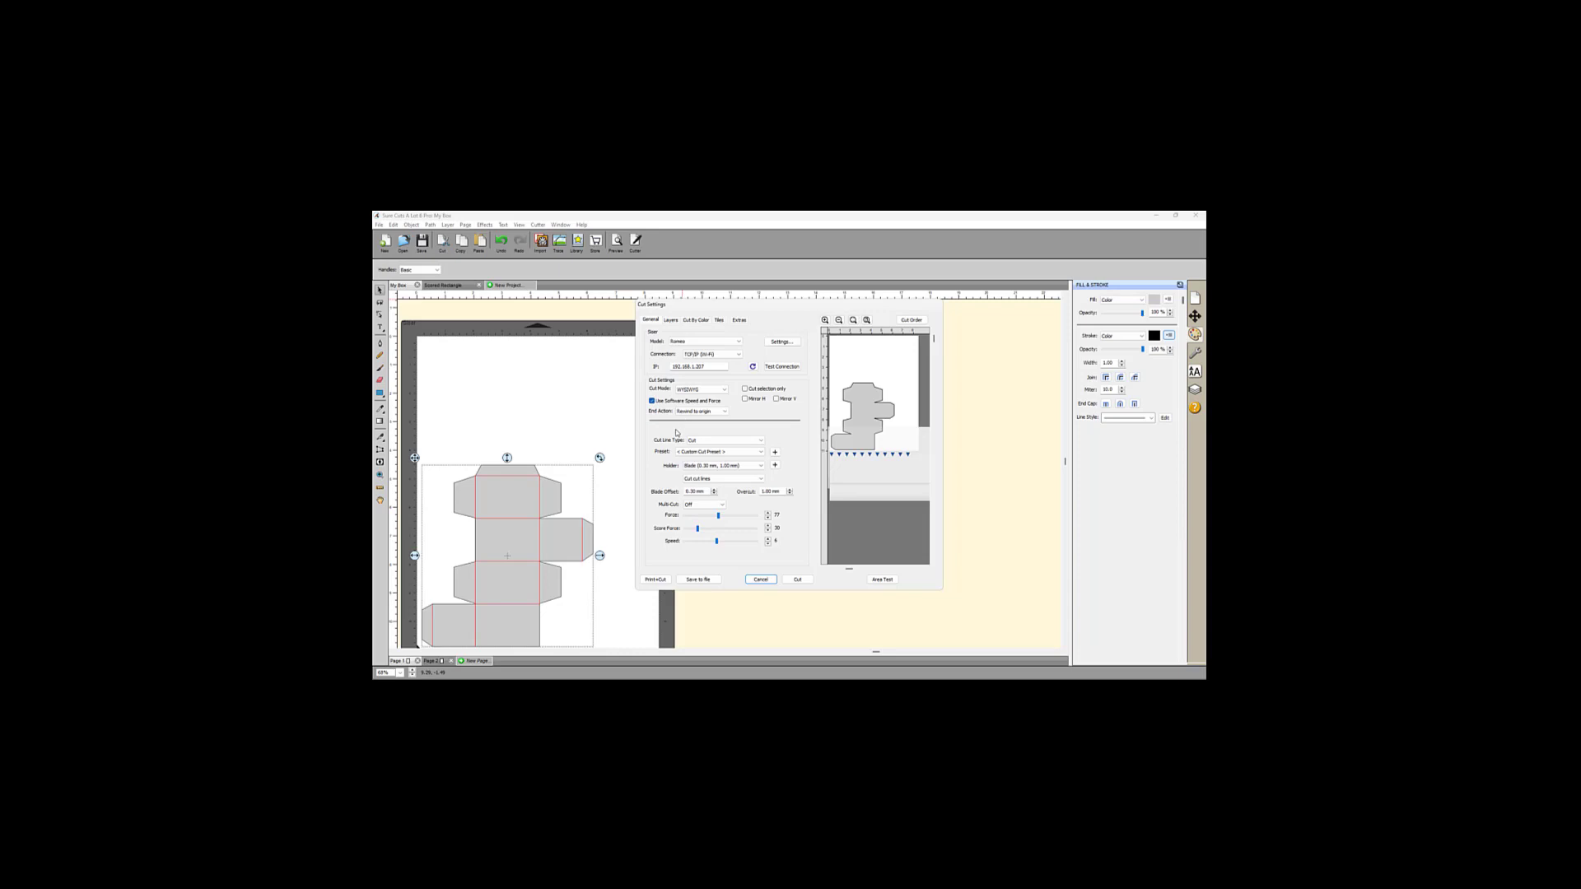
- Adjust the blade job's cutting speed with the Speed slider
{"action": "left_click", "coordinate": [724, 440]}
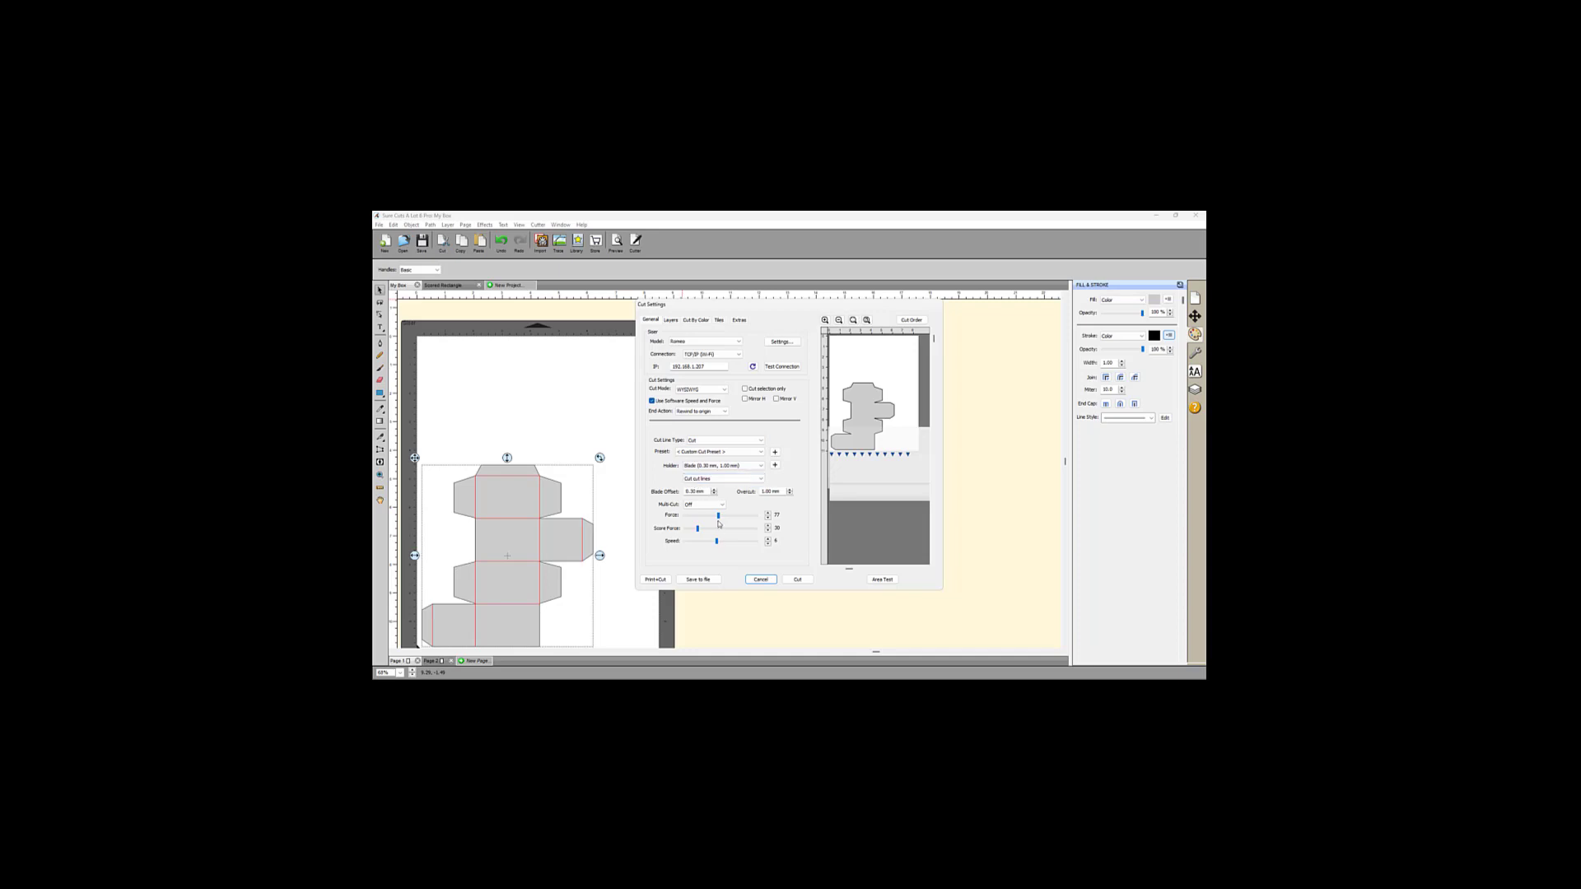
{"action": "left_click_drag", "start_coordinate": [719, 515], "coordinate": [703, 515]}
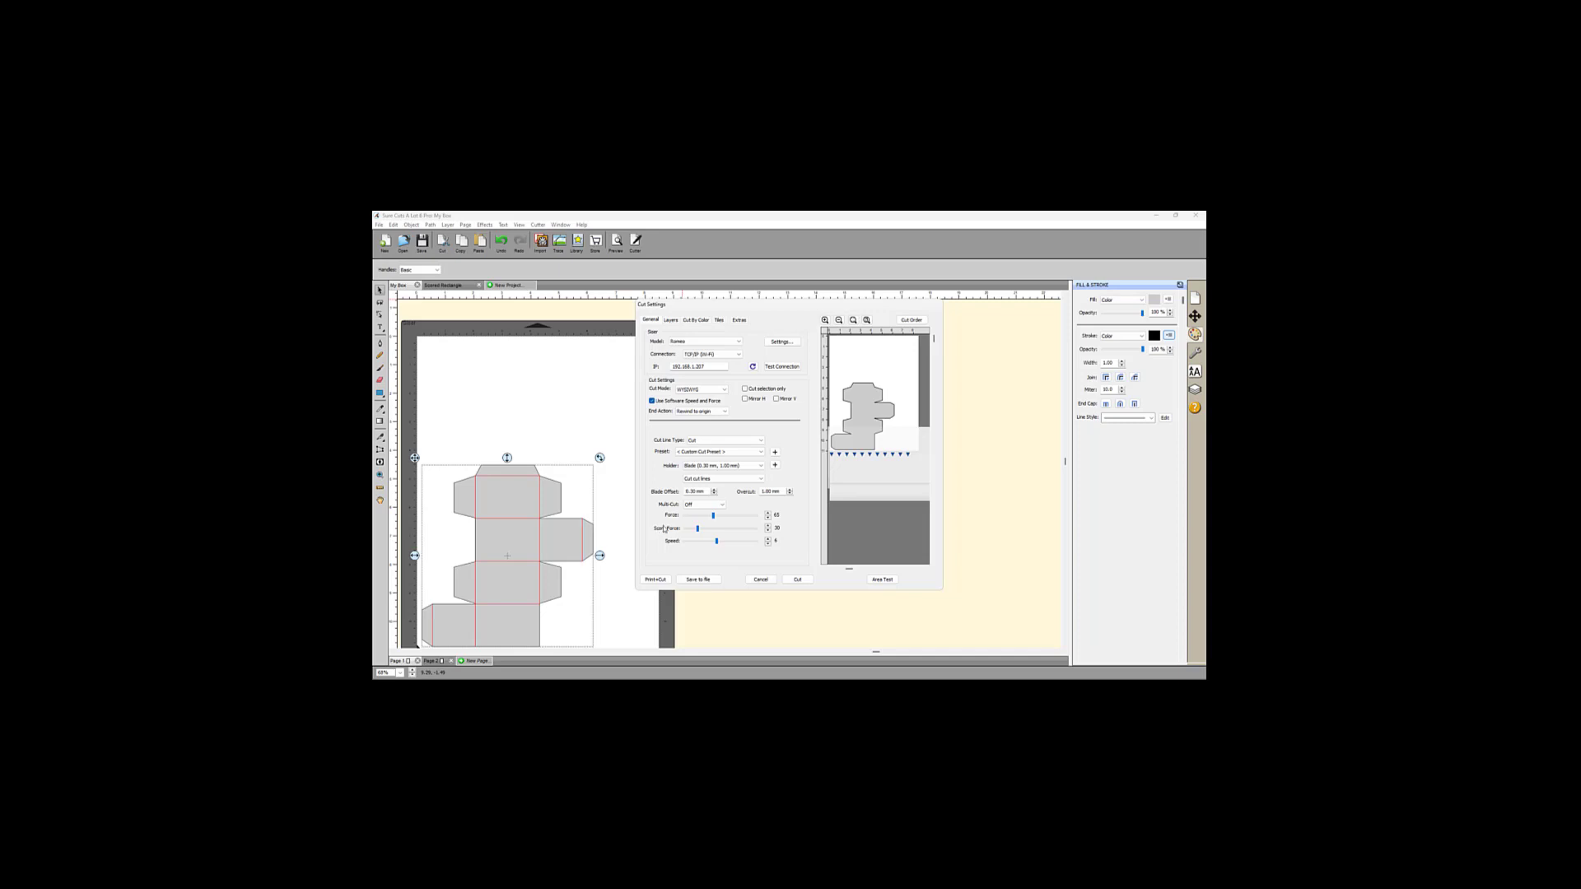
{"action": "mouse_move", "coordinate": [667, 540]}
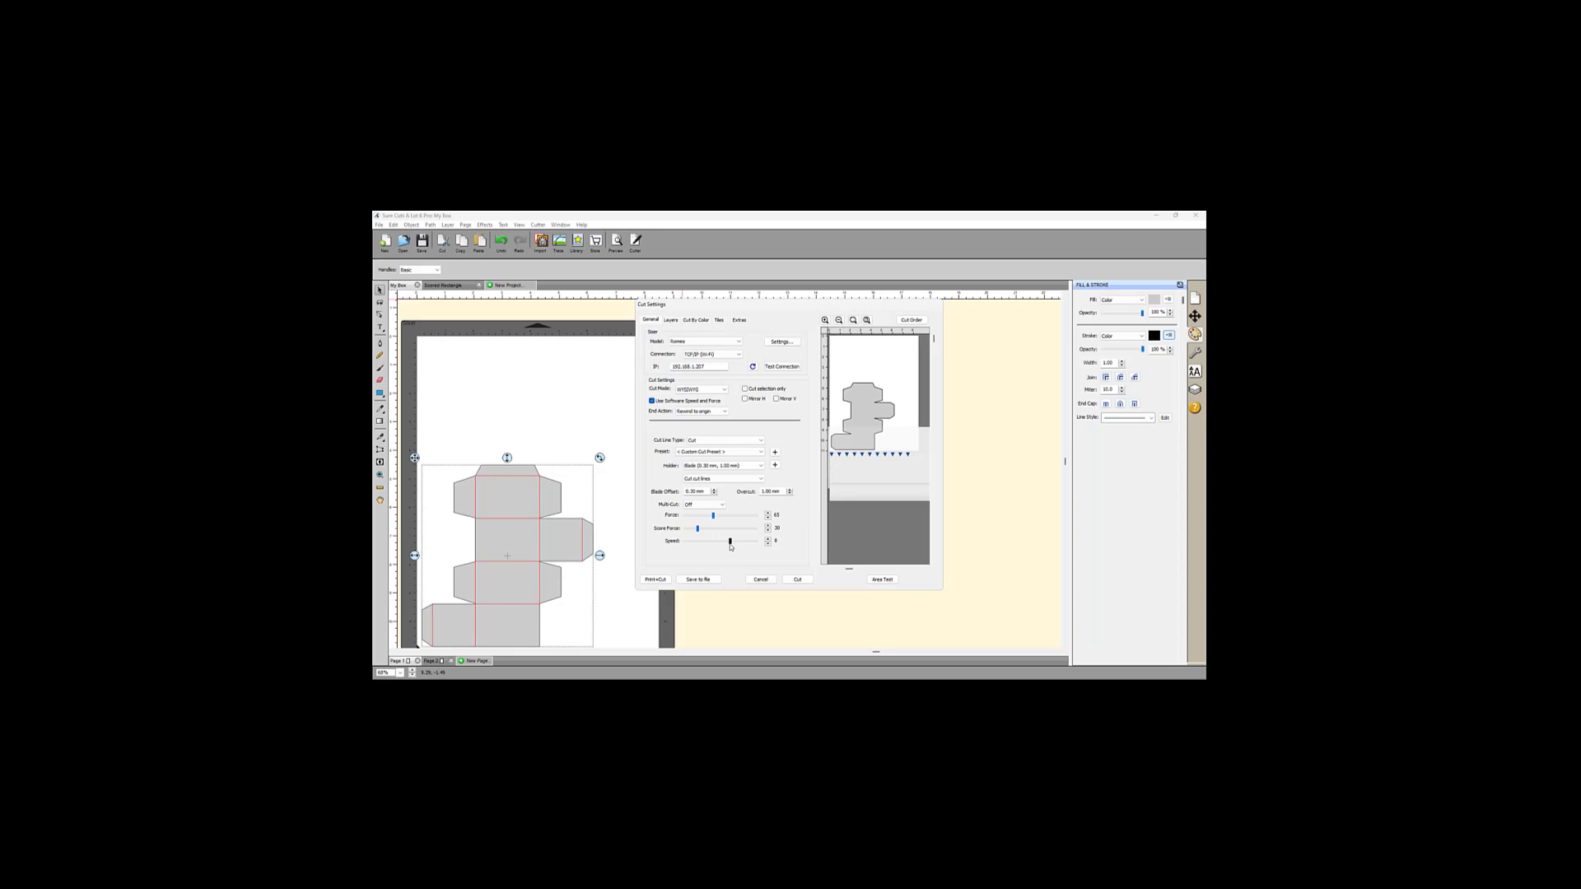
{"action": "left_click", "coordinate": [723, 440]}
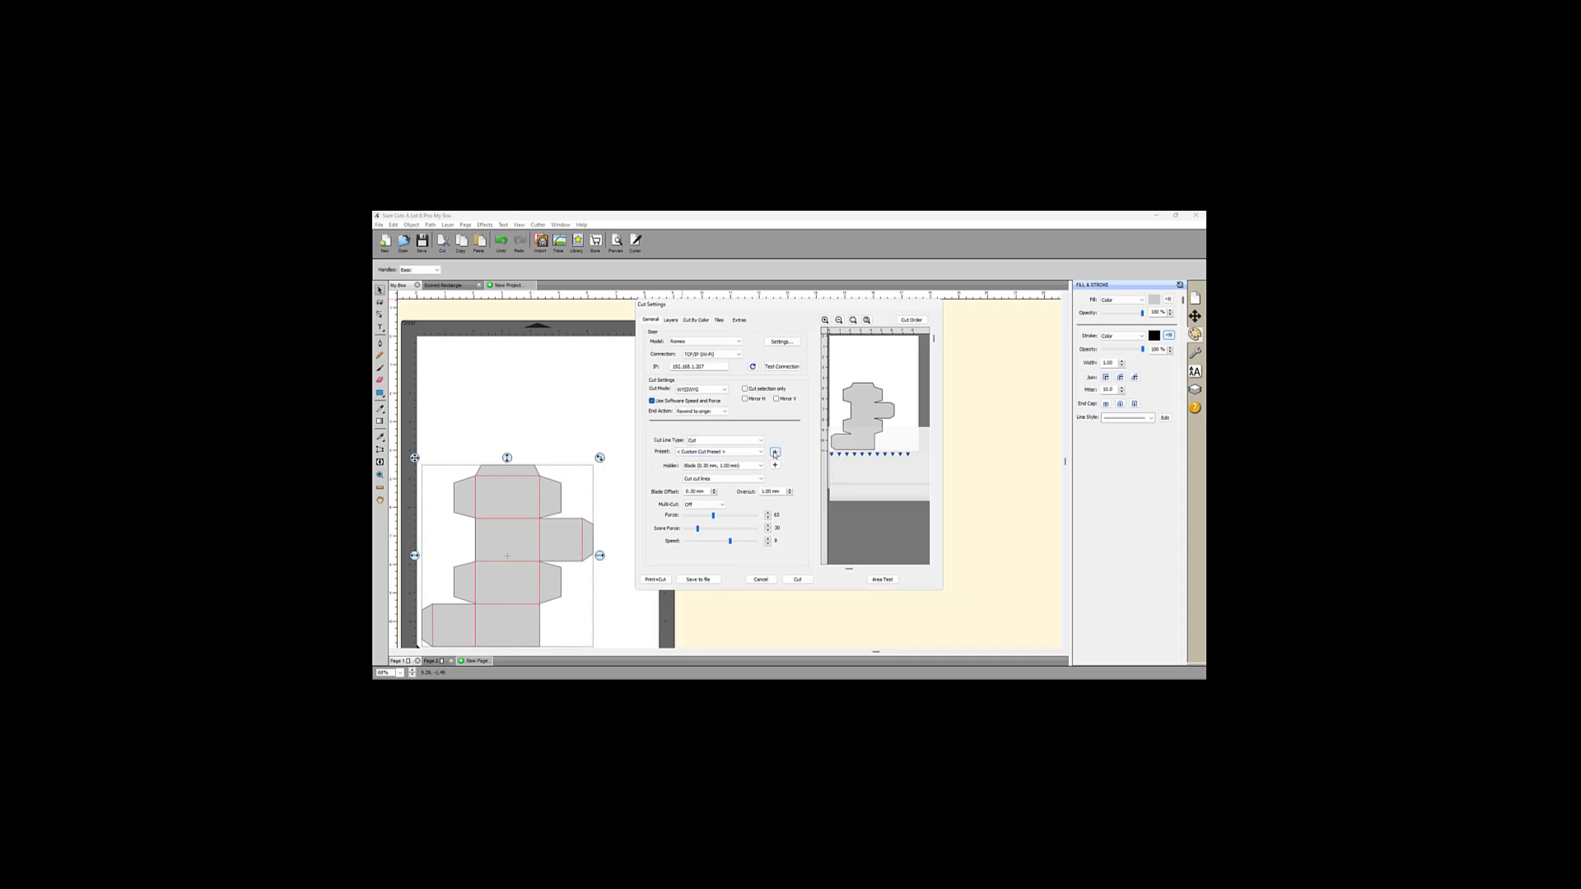
- Save the current blade settings as a new preset named Opaque Cardstock
{"action": "left_click", "coordinate": [774, 451]}
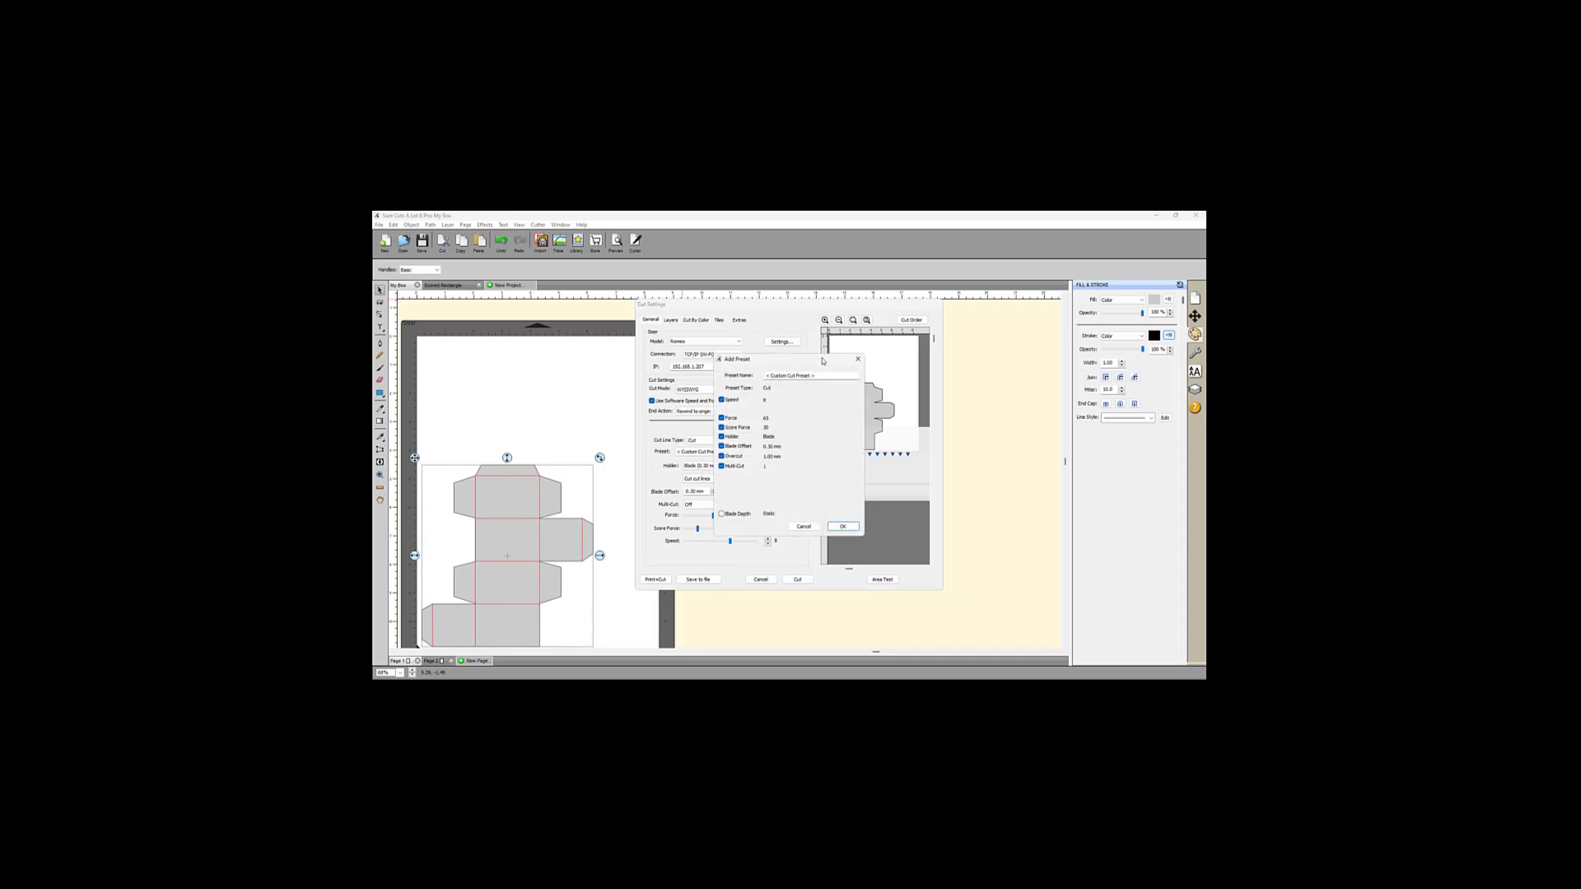
{"action": "left_click", "coordinate": [807, 375]}
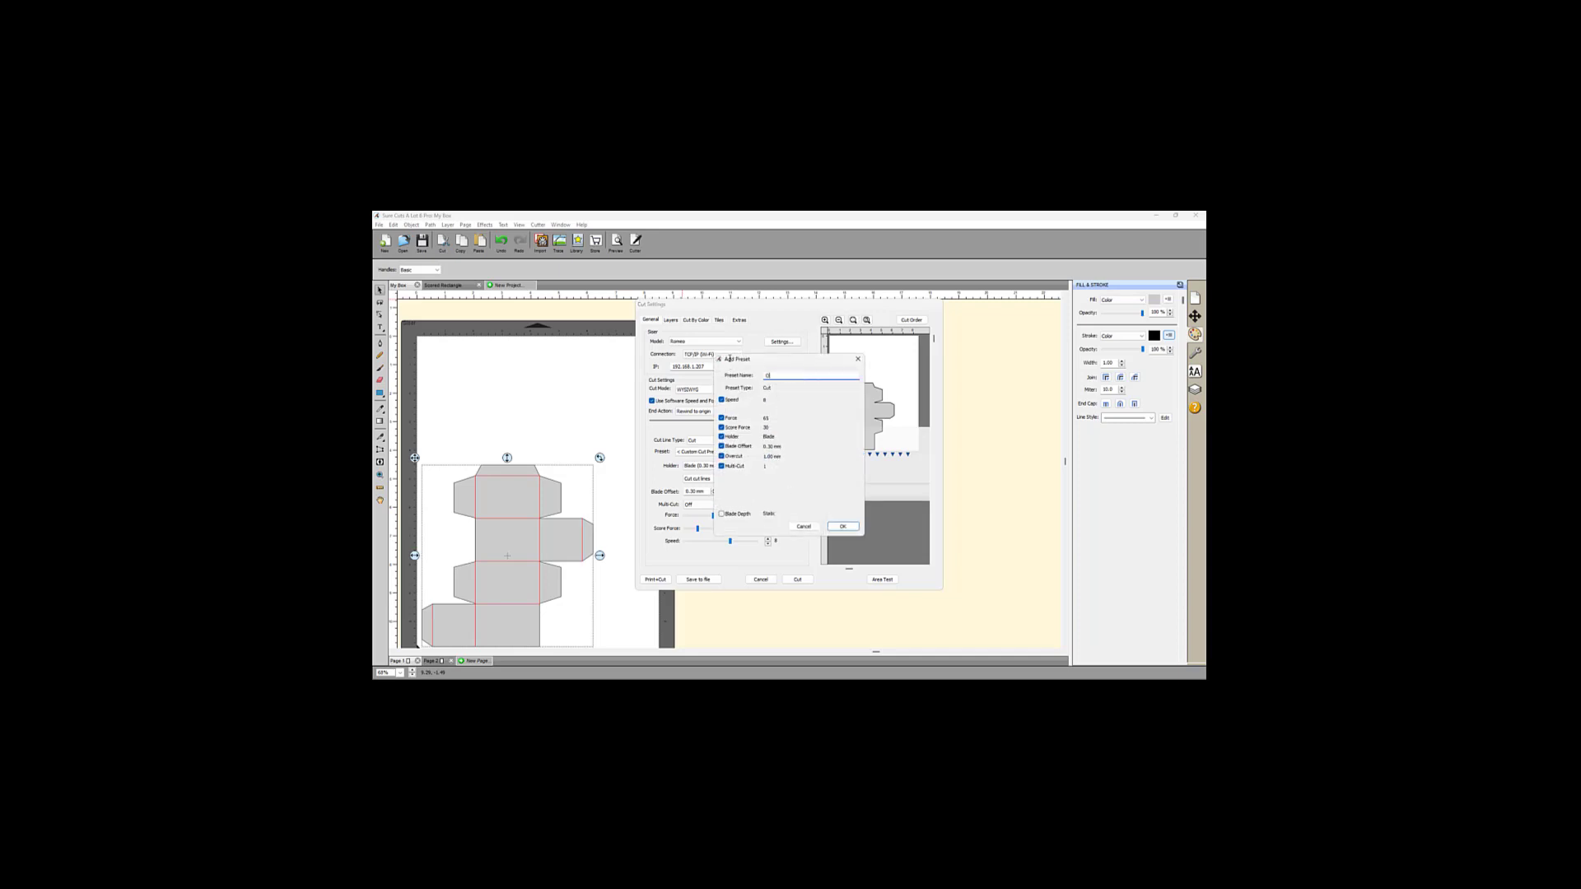
{"action": "type", "text": "Opaque Cardstock"}
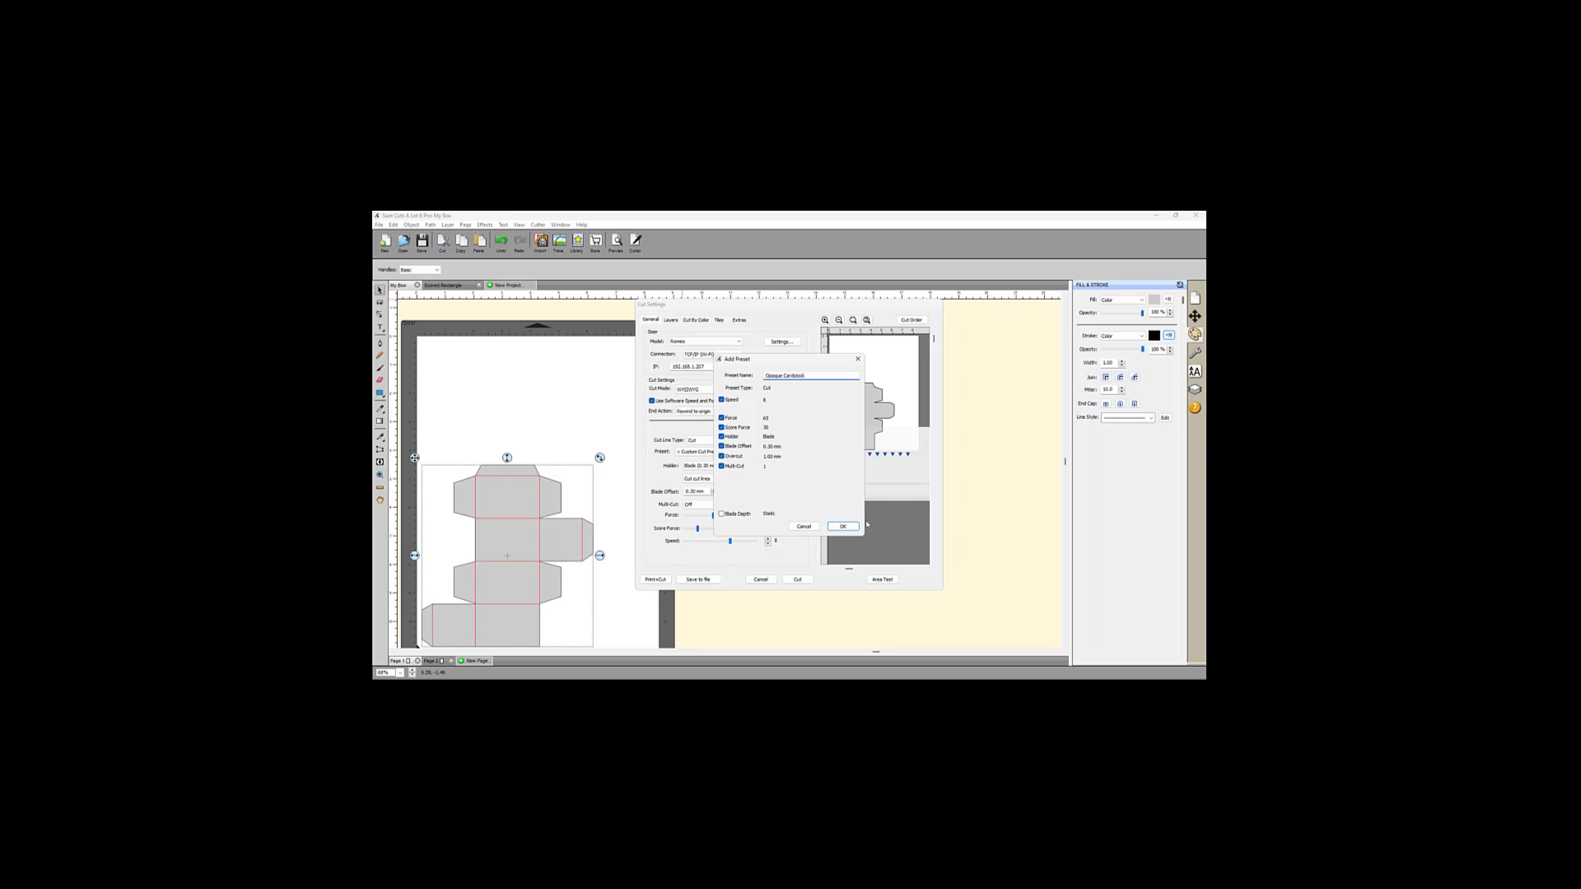
{"action": "left_click", "coordinate": [843, 527]}
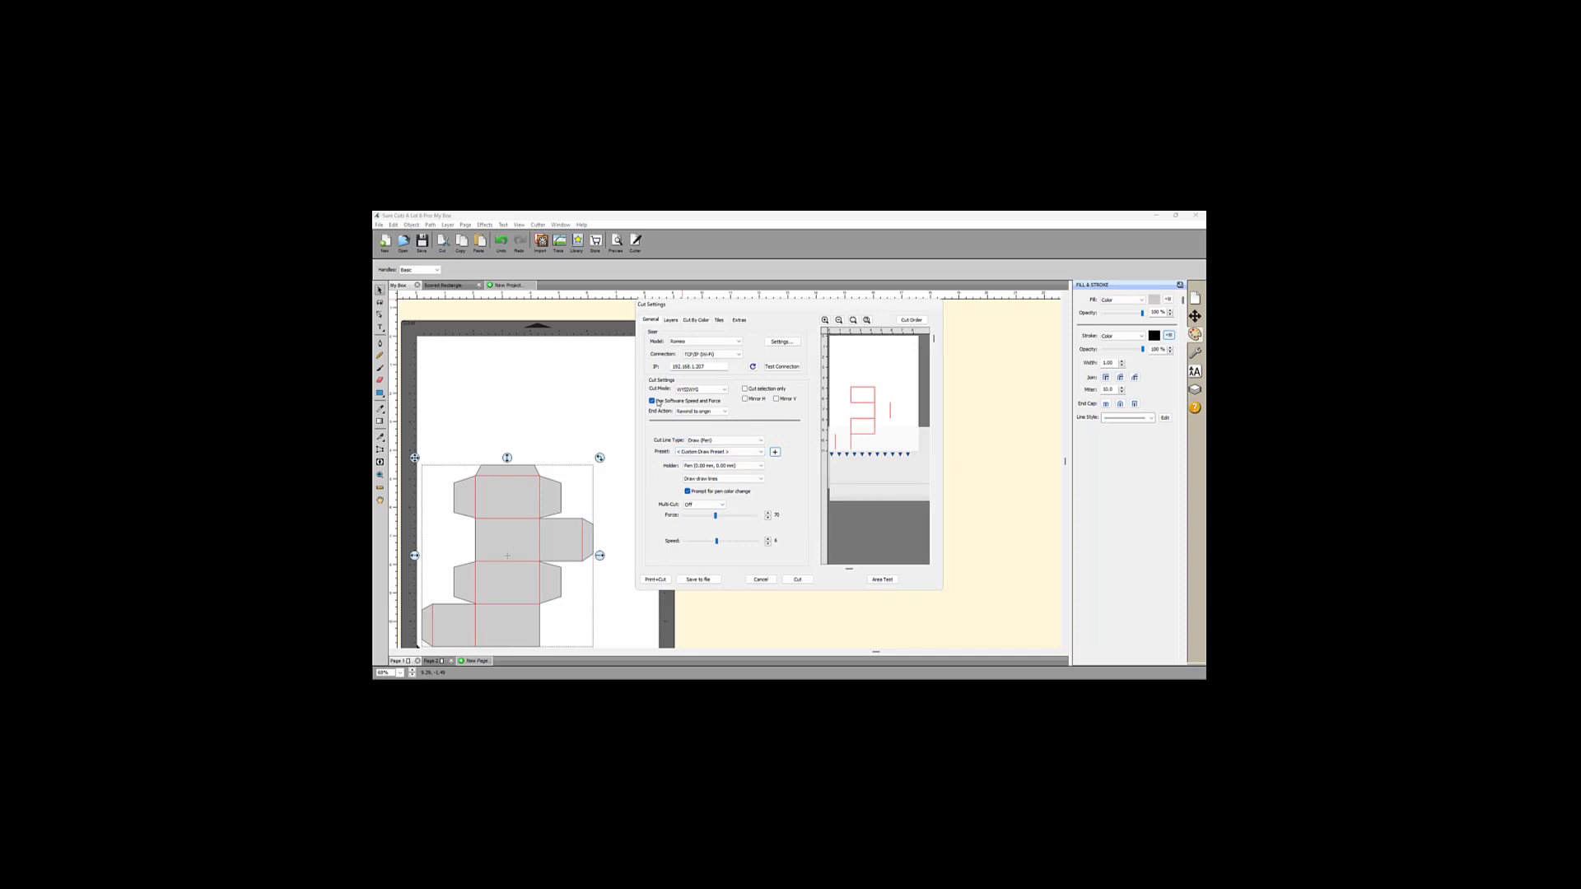
- Set the pen job to draw each line twice and raise the pen's drawing force
{"action": "left_click", "coordinate": [718, 465]}
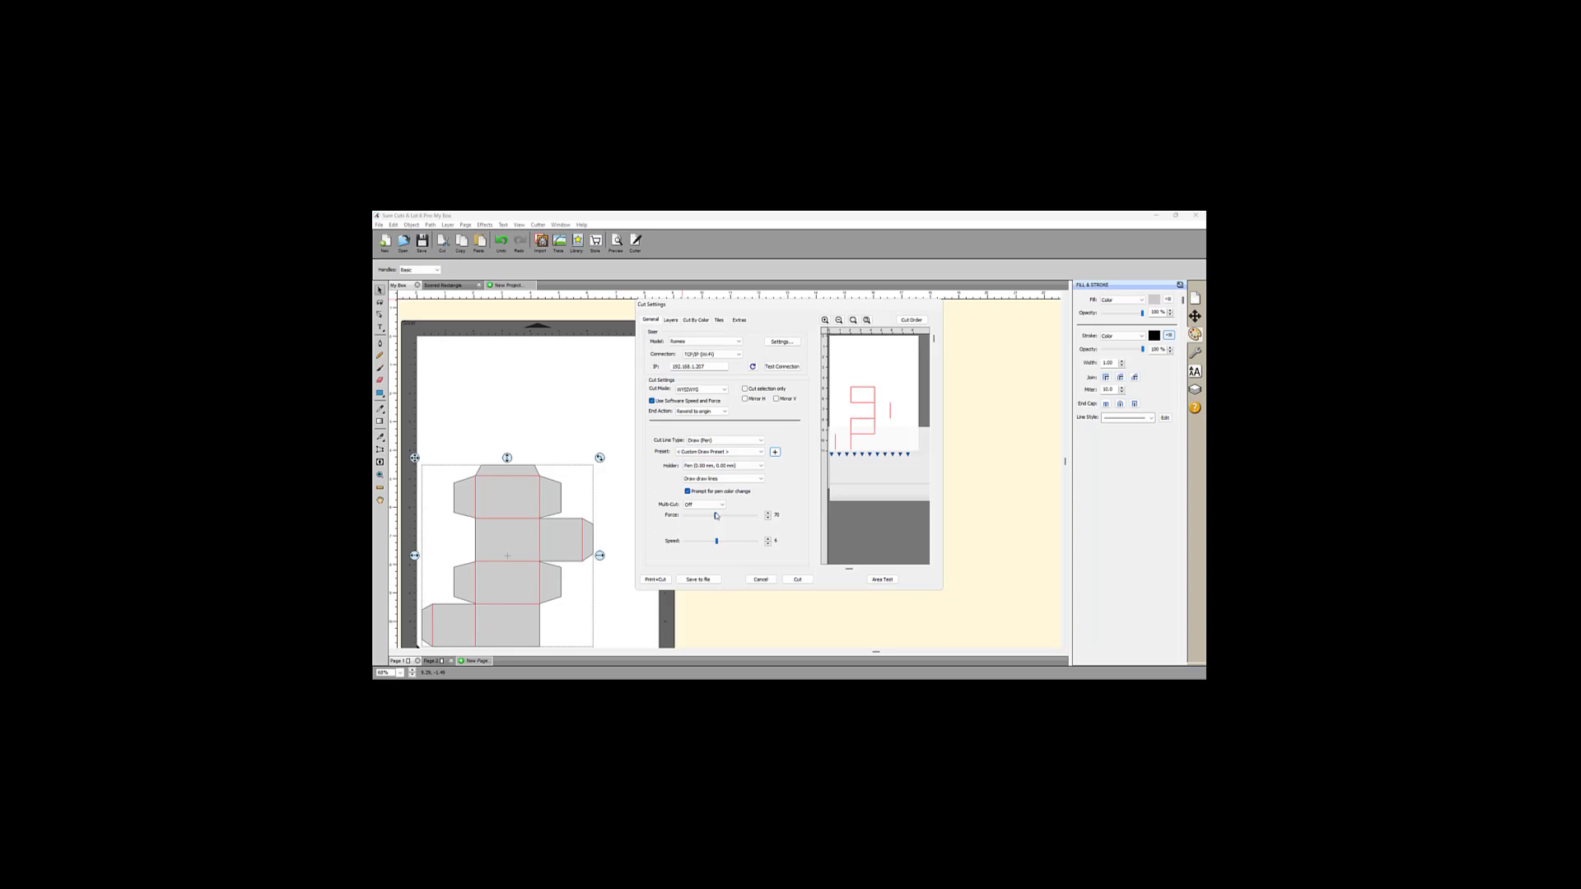
{"action": "left_click", "coordinate": [706, 504]}
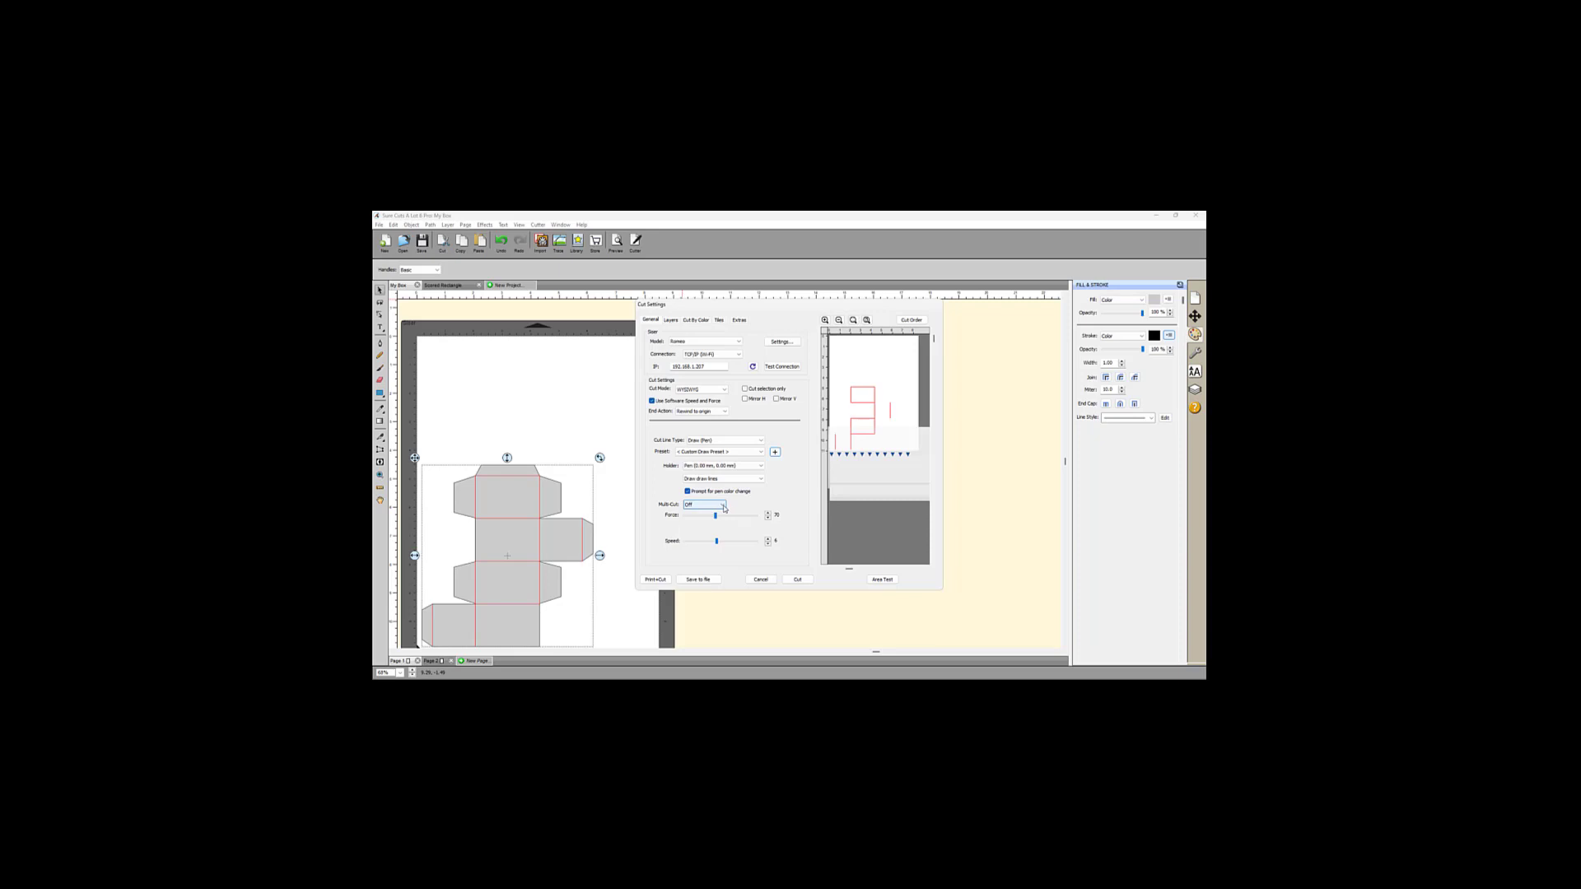
{"action": "left_click", "coordinate": [703, 504]}
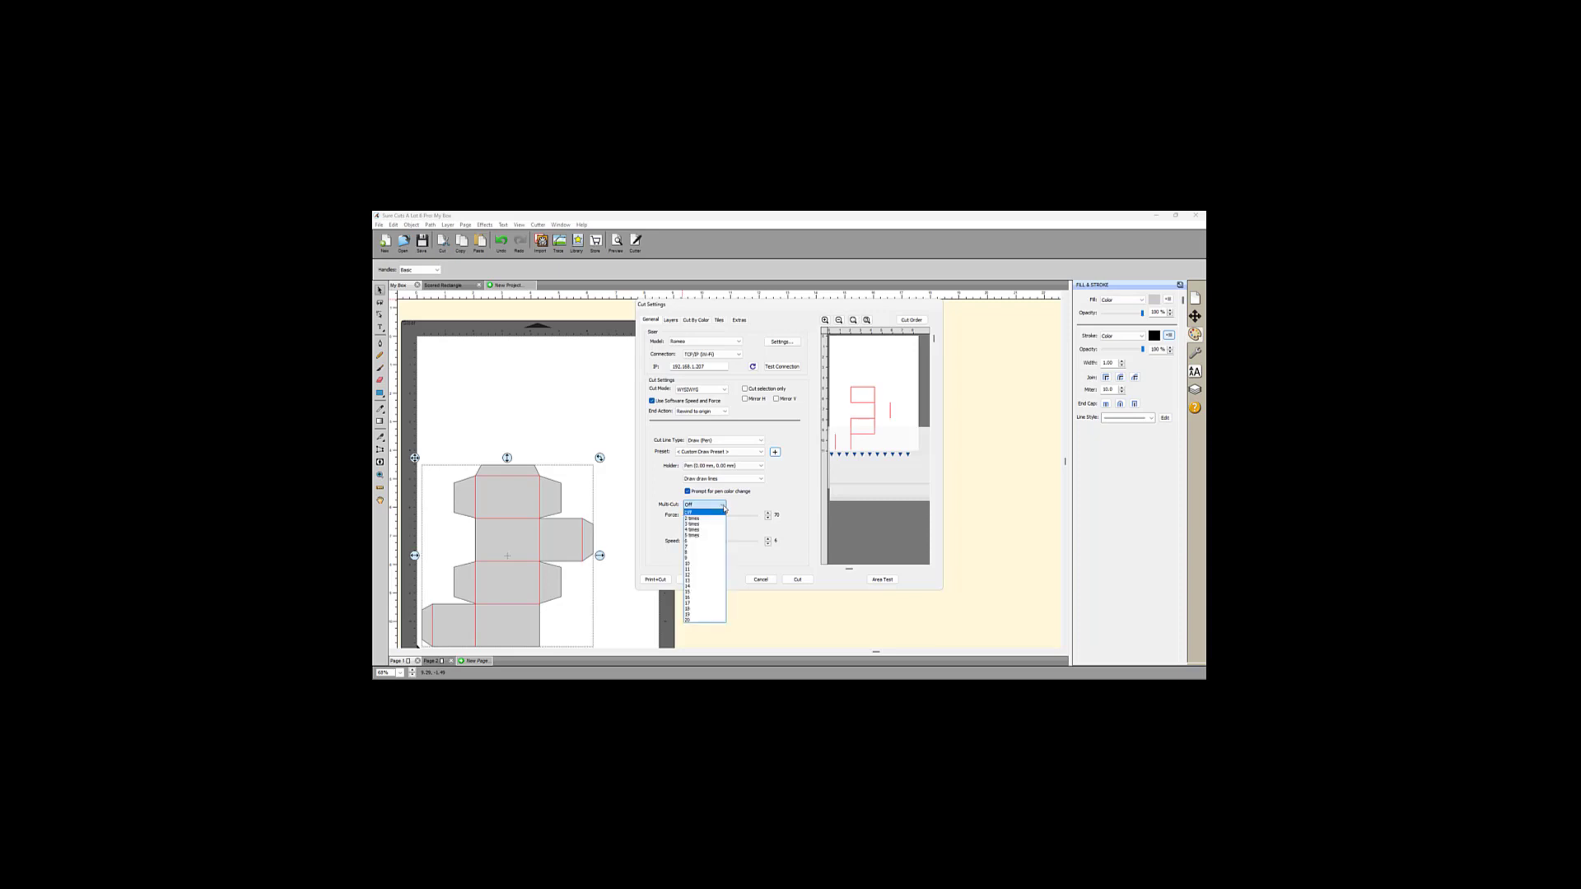
{"action": "left_click", "coordinate": [693, 509]}
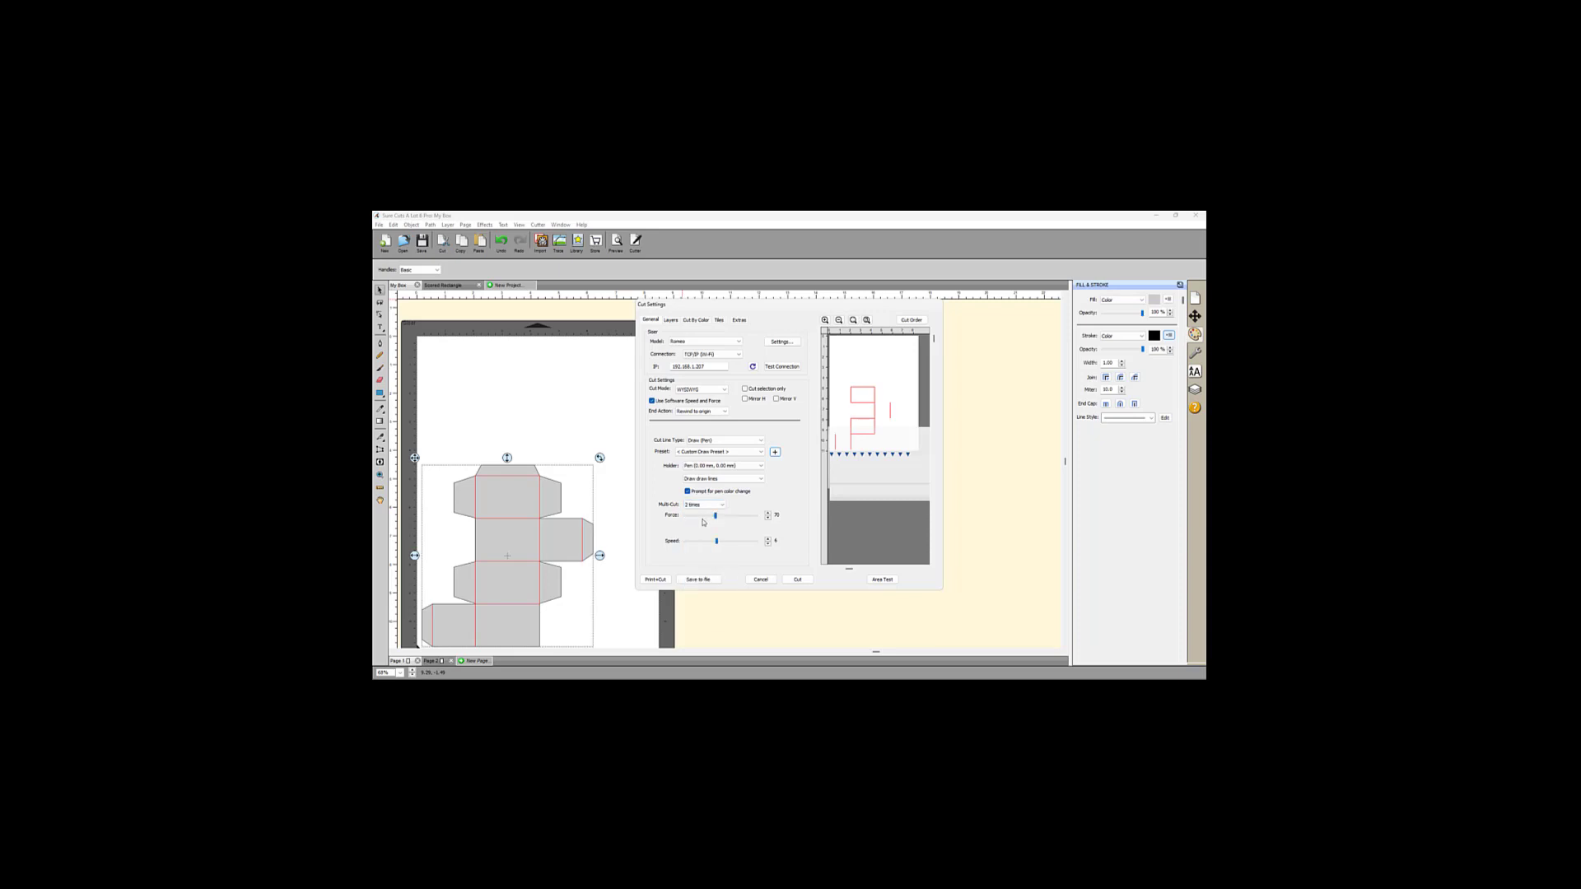
{"action": "left_click", "coordinate": [706, 504]}
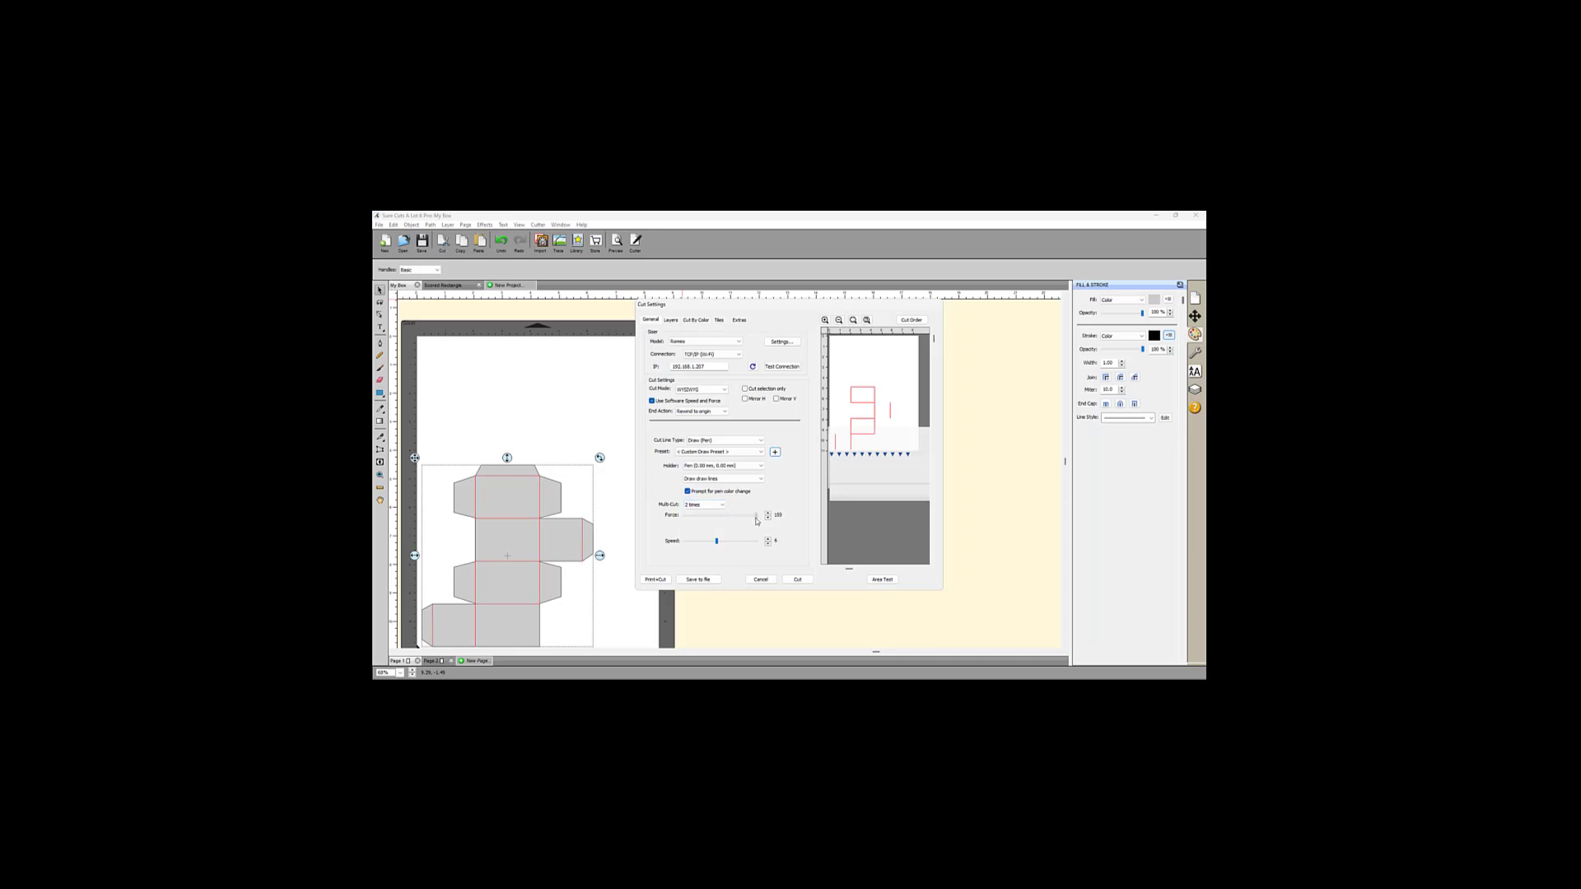
{"action": "left_click_drag", "start_coordinate": [747, 516], "coordinate": [752, 516]}
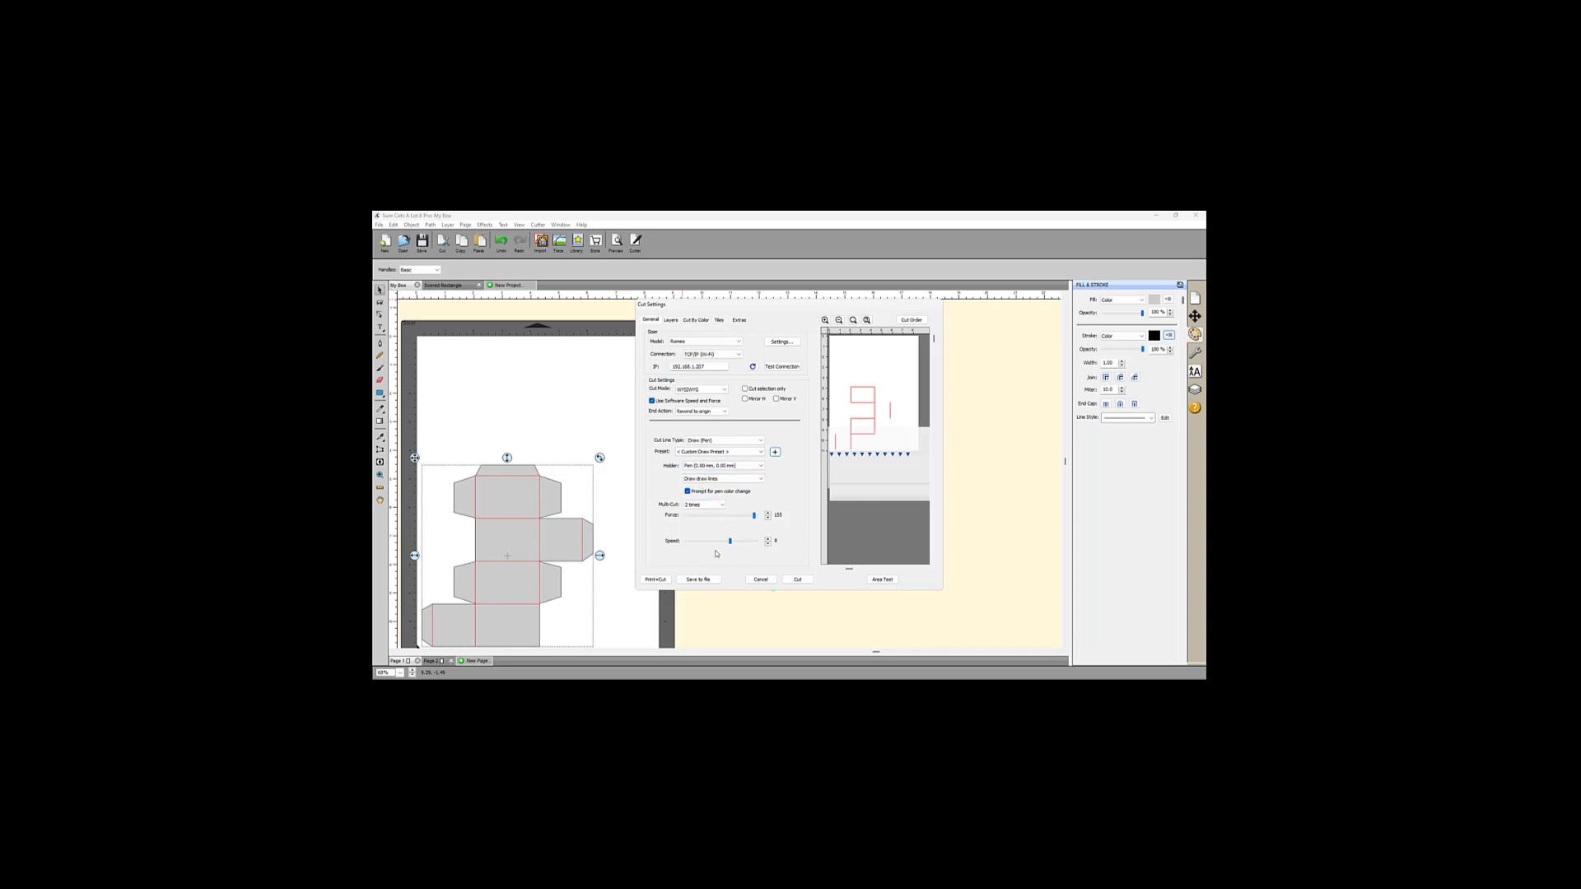
- Choose when pen lines get drawn with a per-colour prompt, then send the score-and-cut jobs to the cutter
{"action": "left_click", "coordinate": [720, 479]}
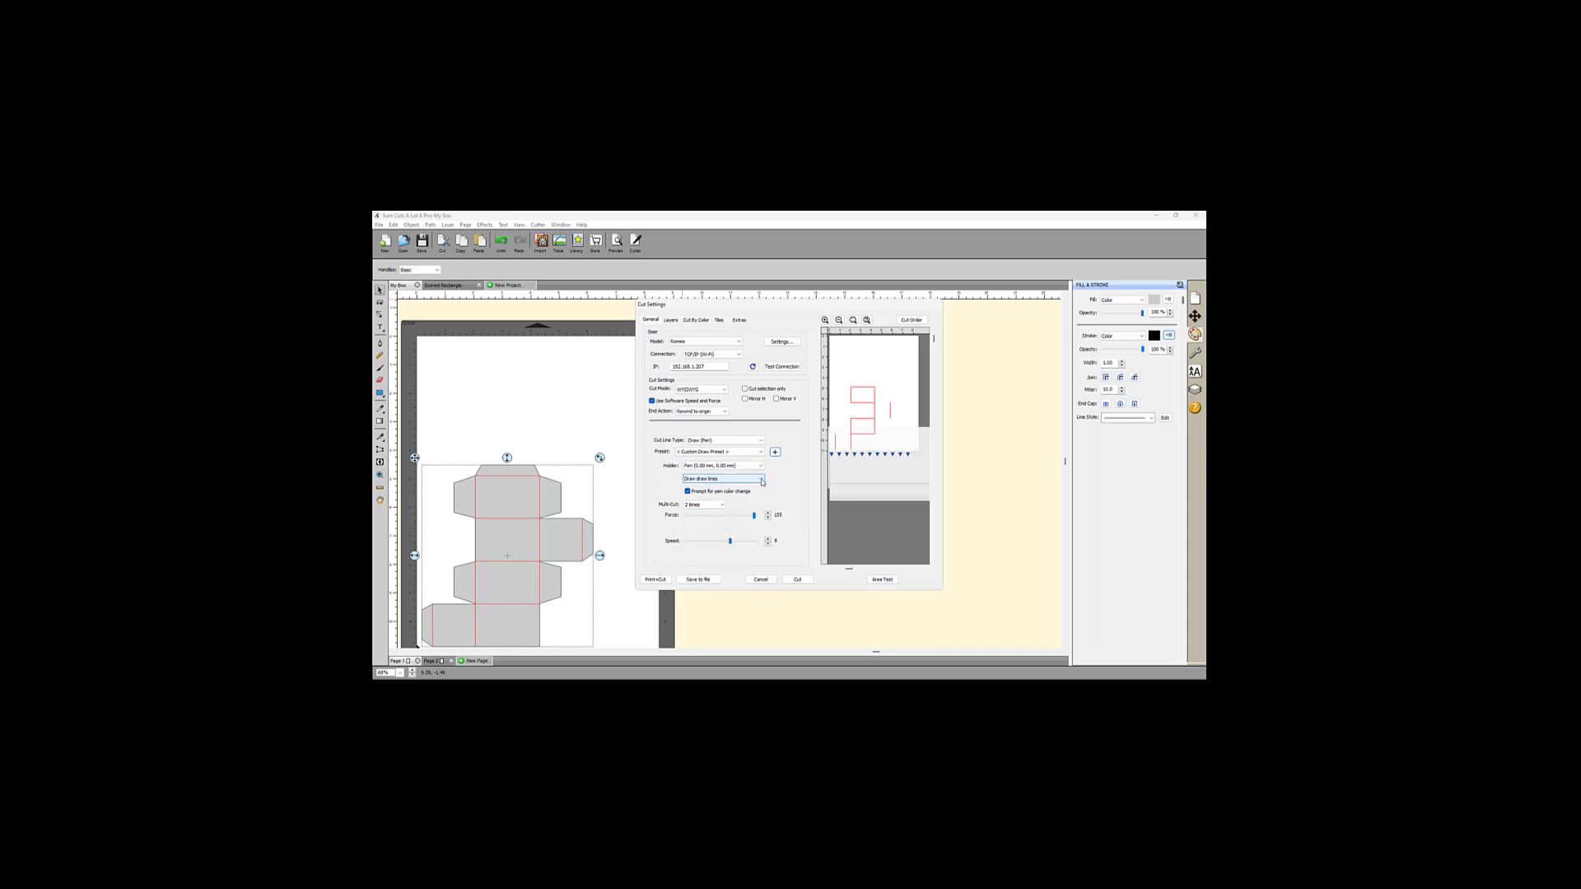
{"action": "left_click", "coordinate": [761, 478]}
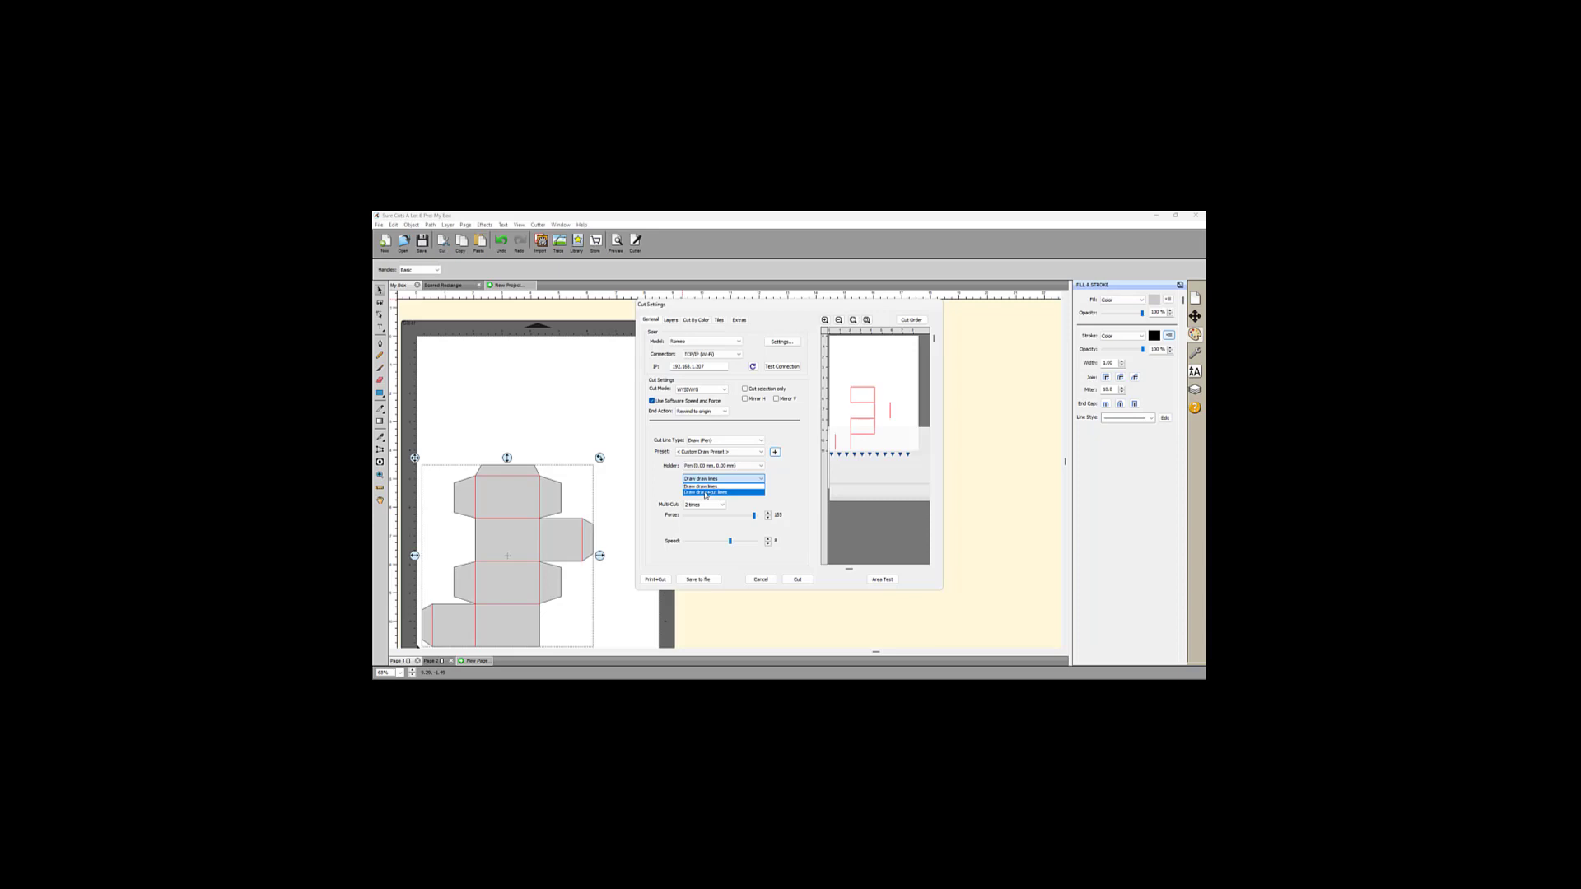
{"action": "left_click", "coordinate": [721, 490]}
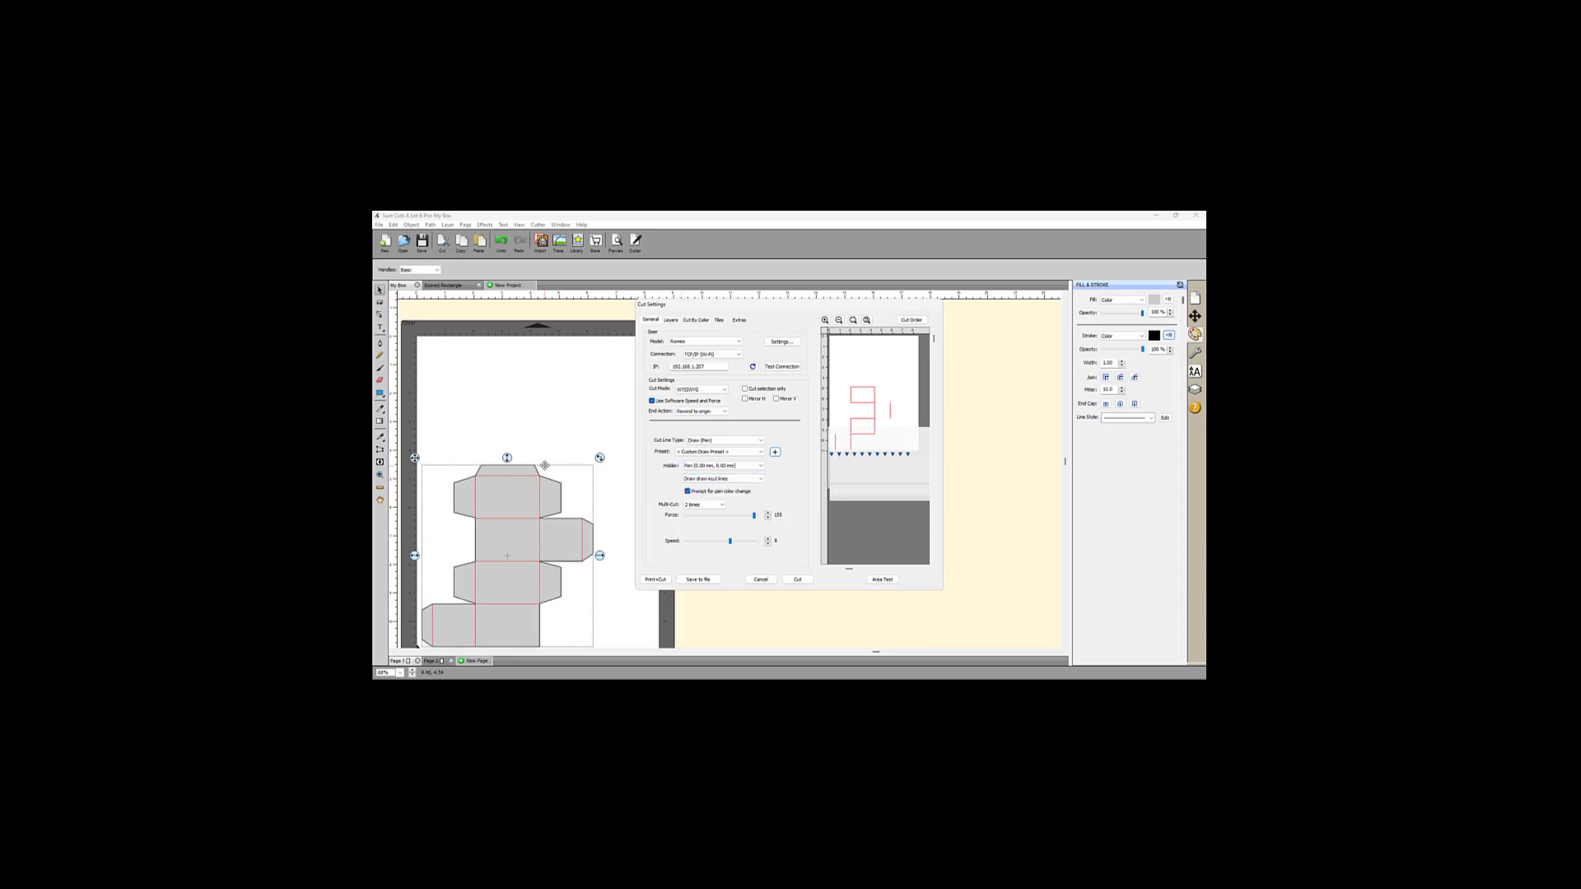
{"action": "left_click", "coordinate": [719, 479]}
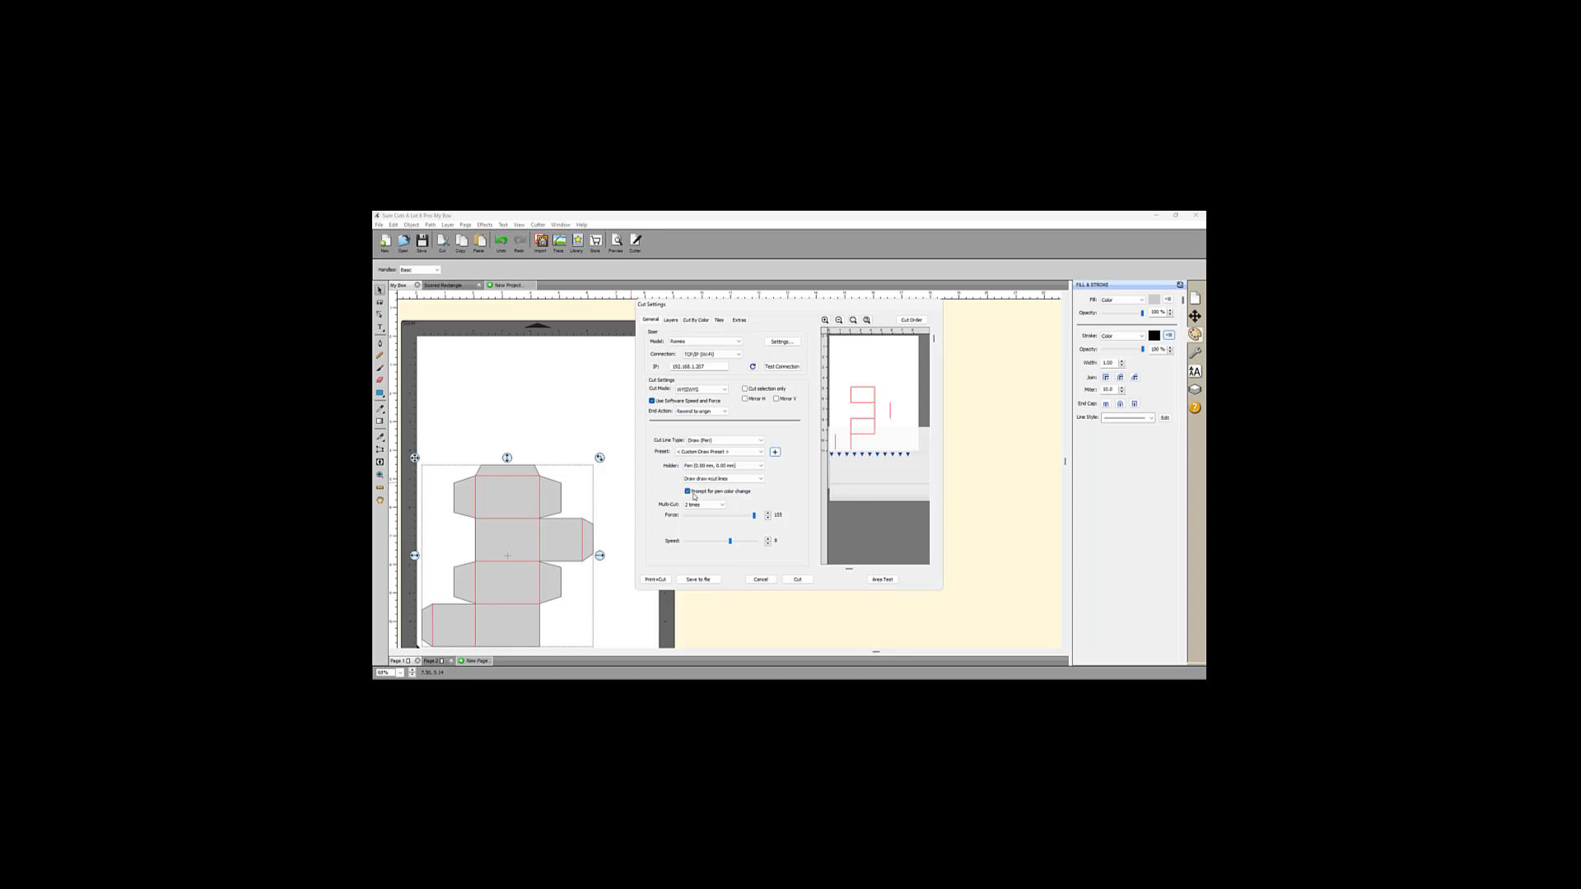
{"action": "left_click", "coordinate": [716, 479]}
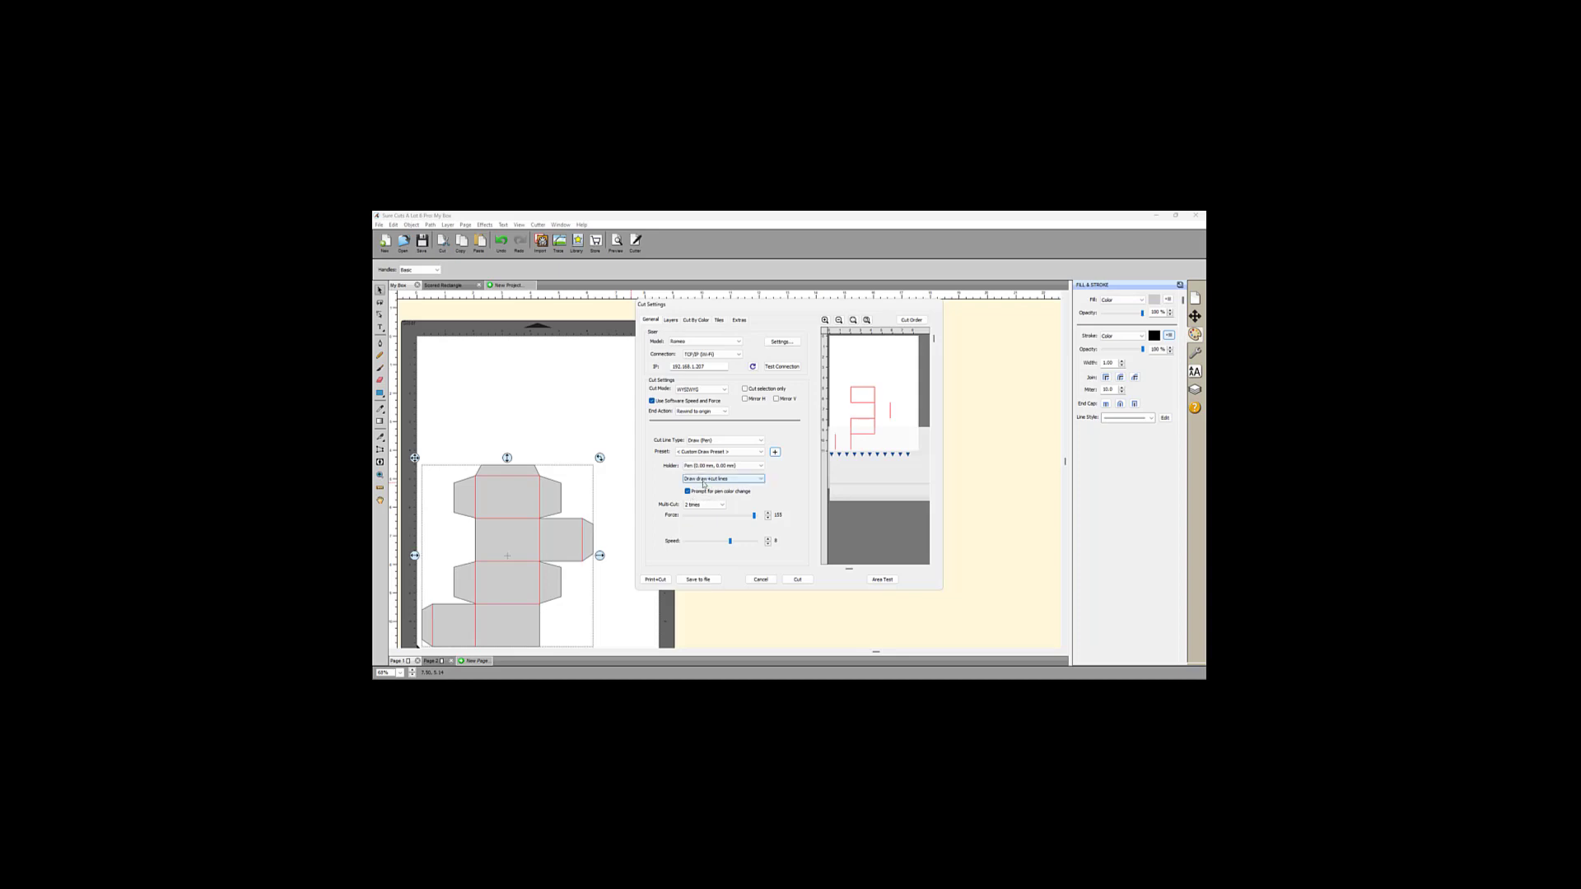
{"action": "left_click", "coordinate": [718, 480]}
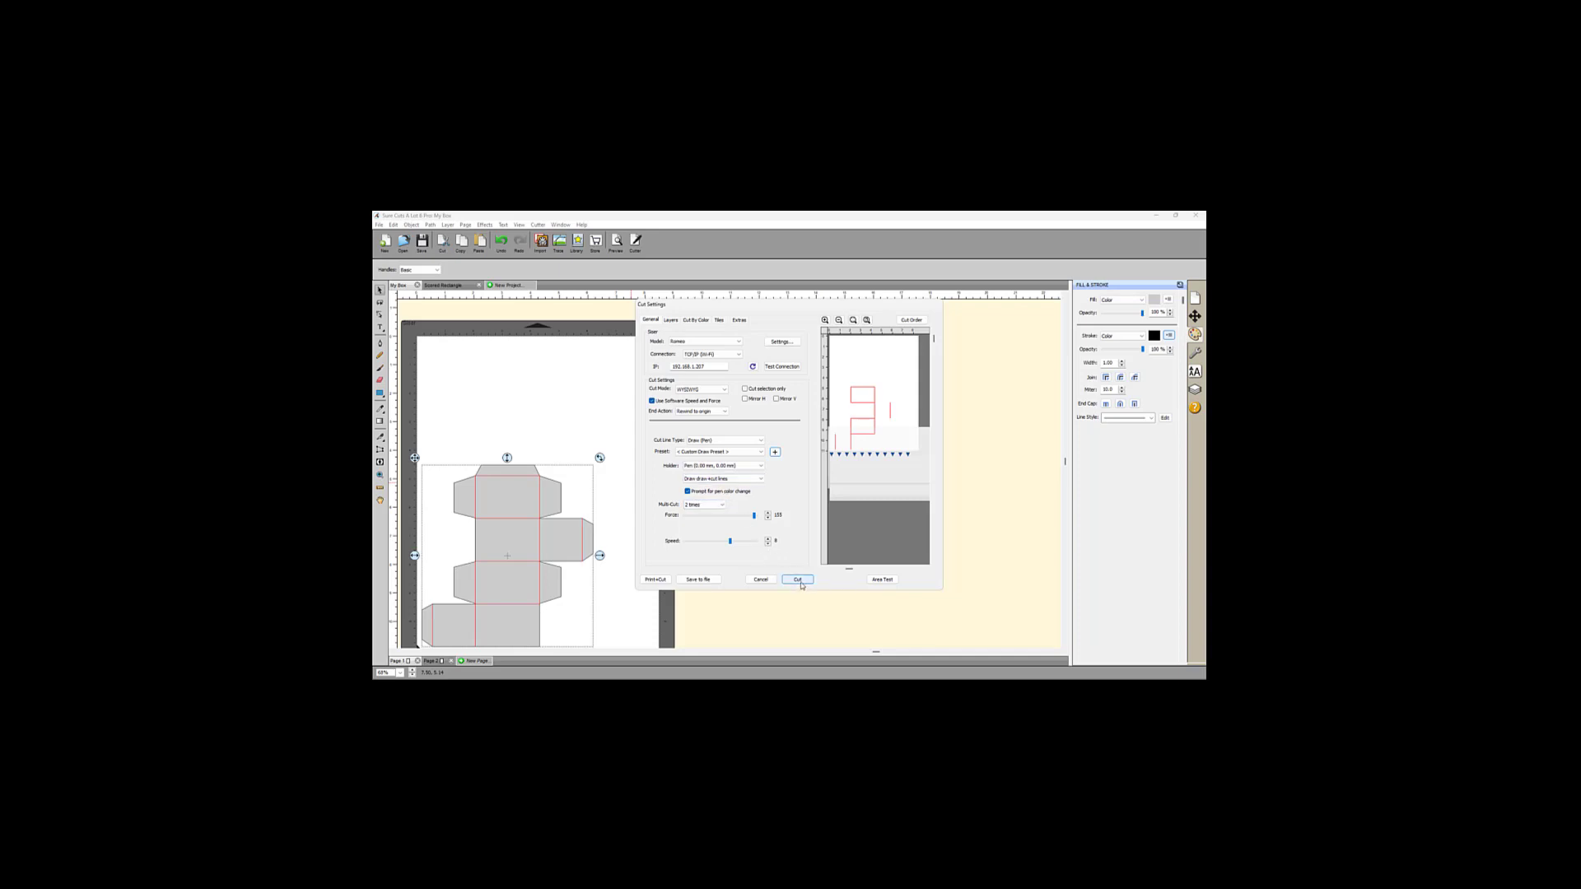
{"action": "left_click", "coordinate": [797, 578]}
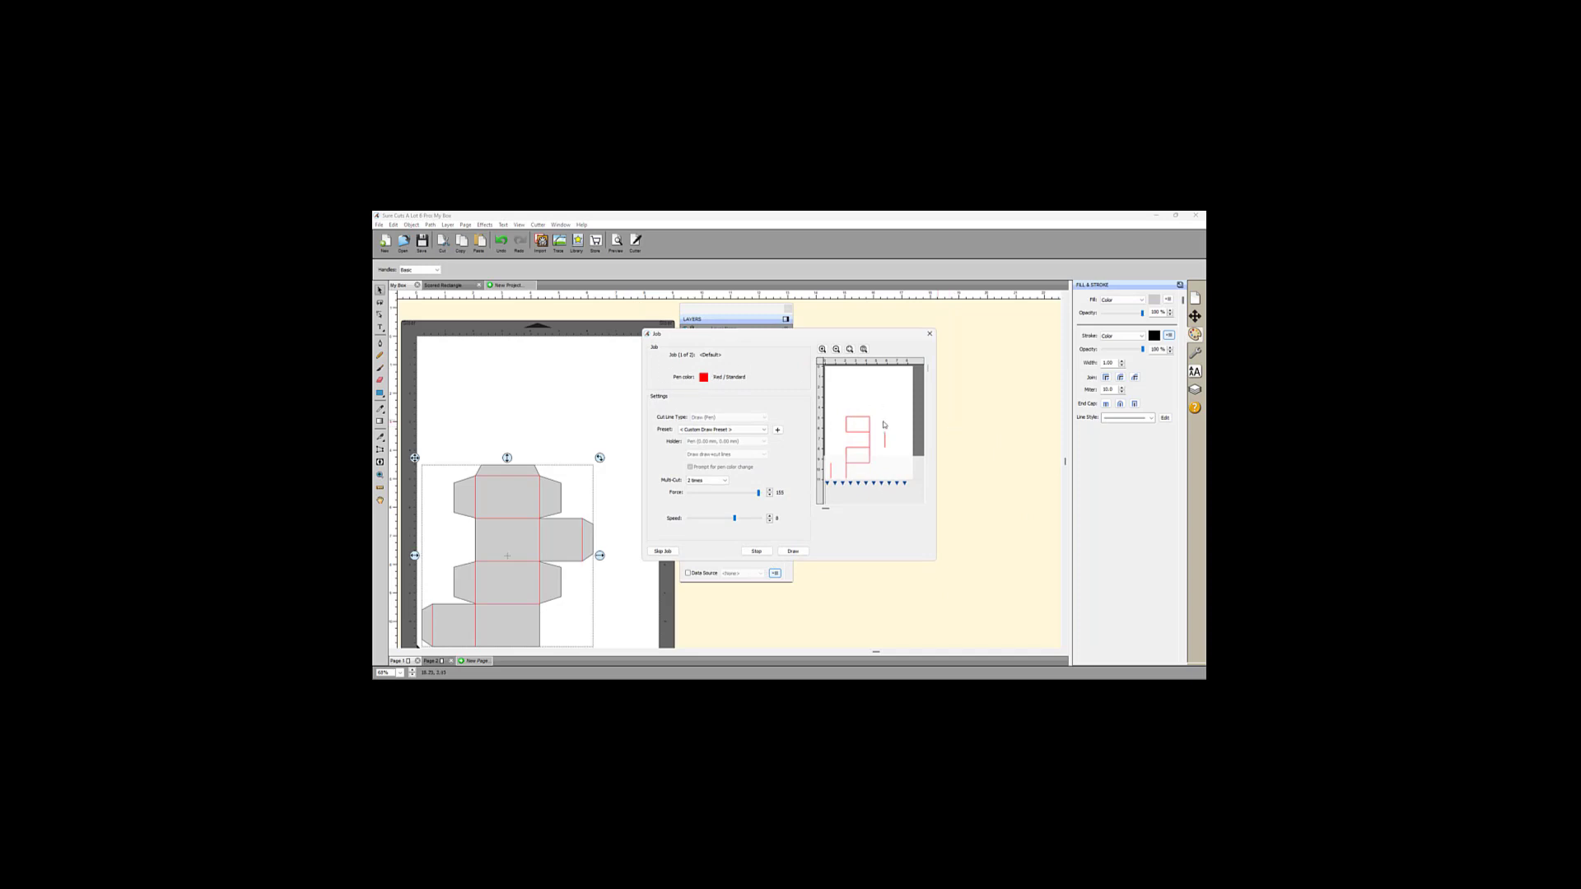
{"action": "mouse_move", "coordinate": [698, 397]}
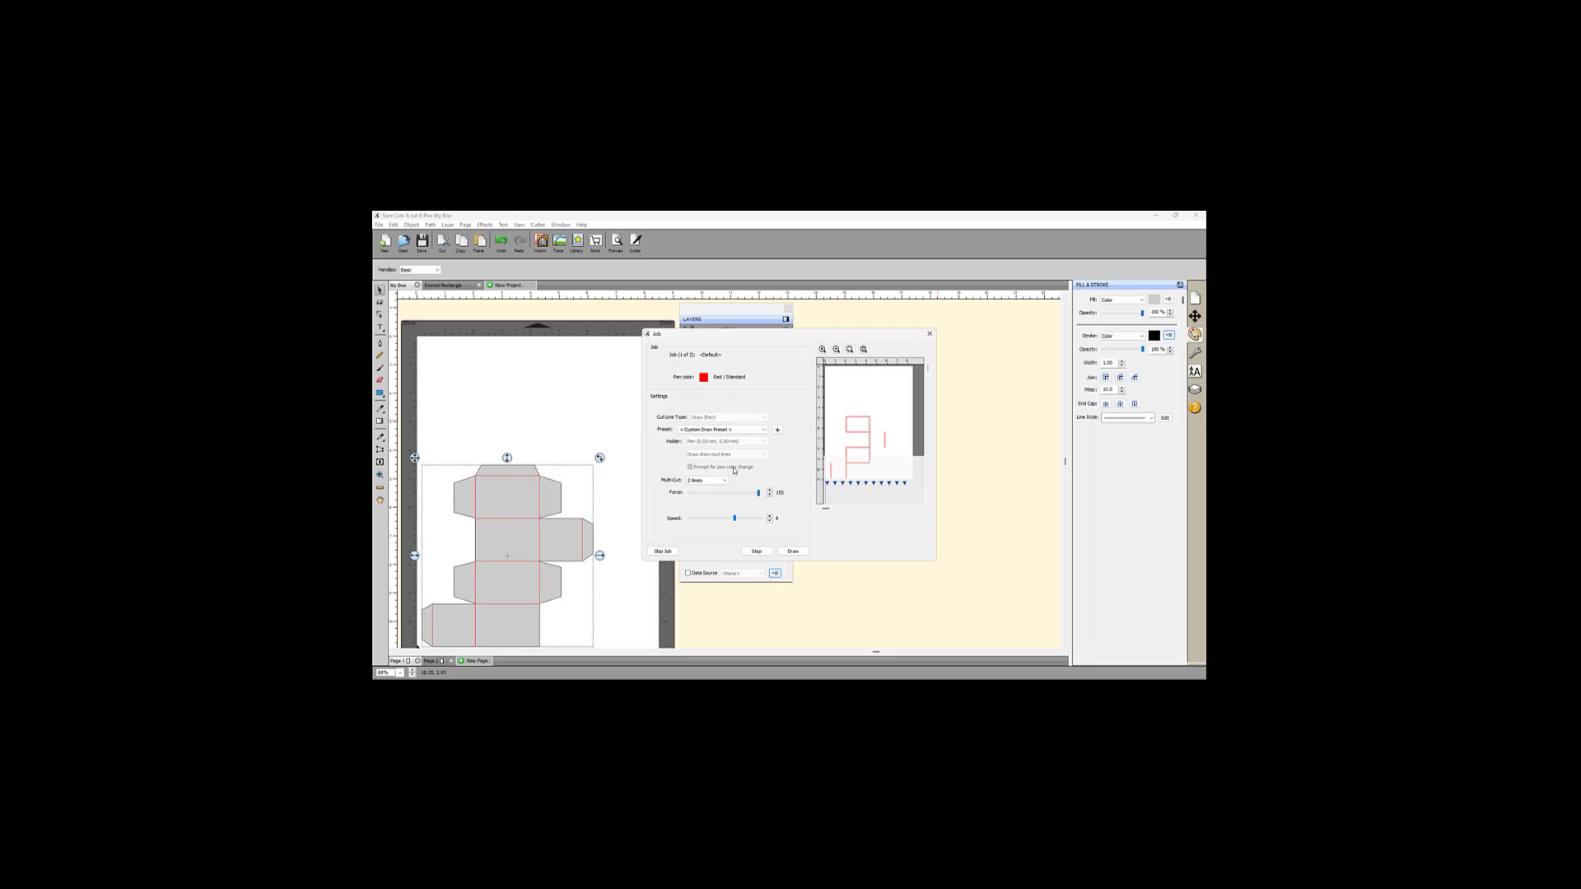
- Start pen-drawing the red score lines and acknowledge the data-sent message
{"action": "left_click", "coordinate": [706, 480]}
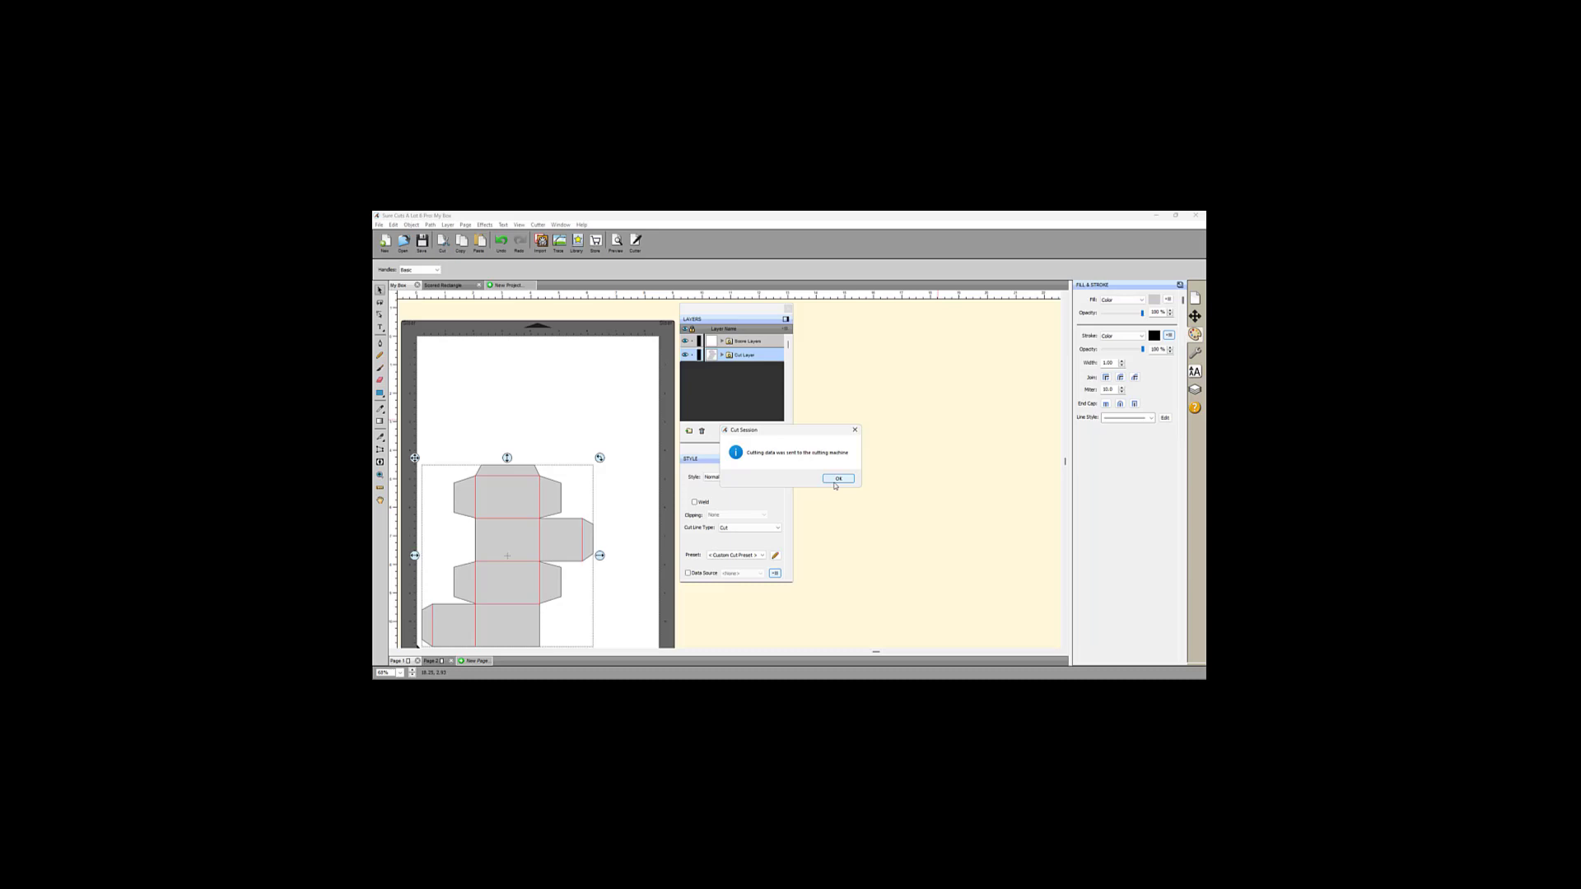
{"action": "left_click", "coordinate": [839, 477]}
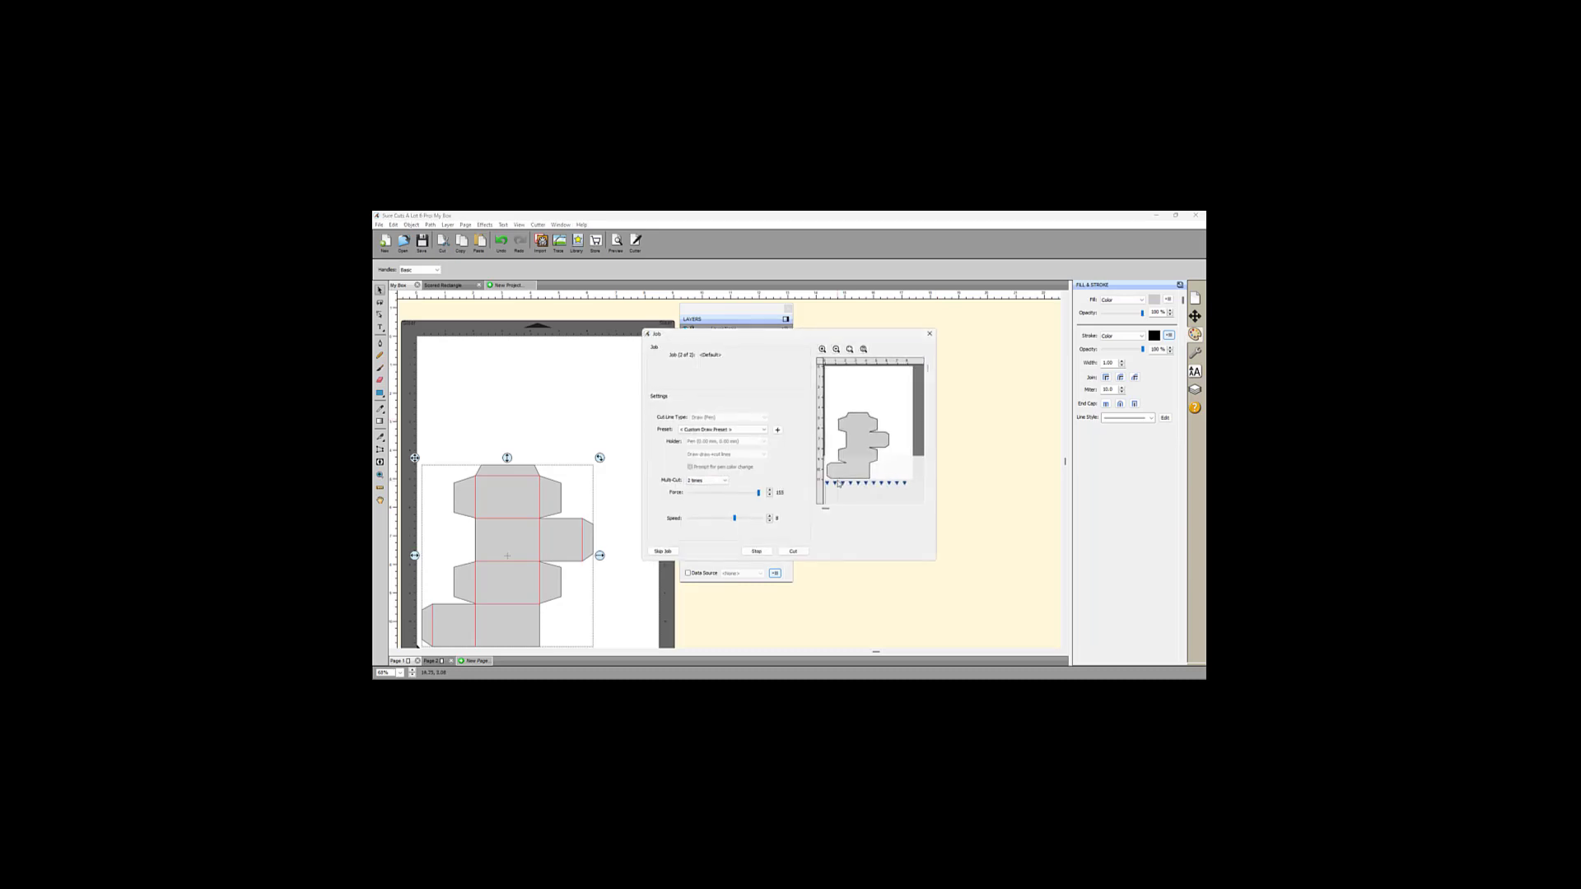
{"action": "mouse_move", "coordinate": [705, 334]}
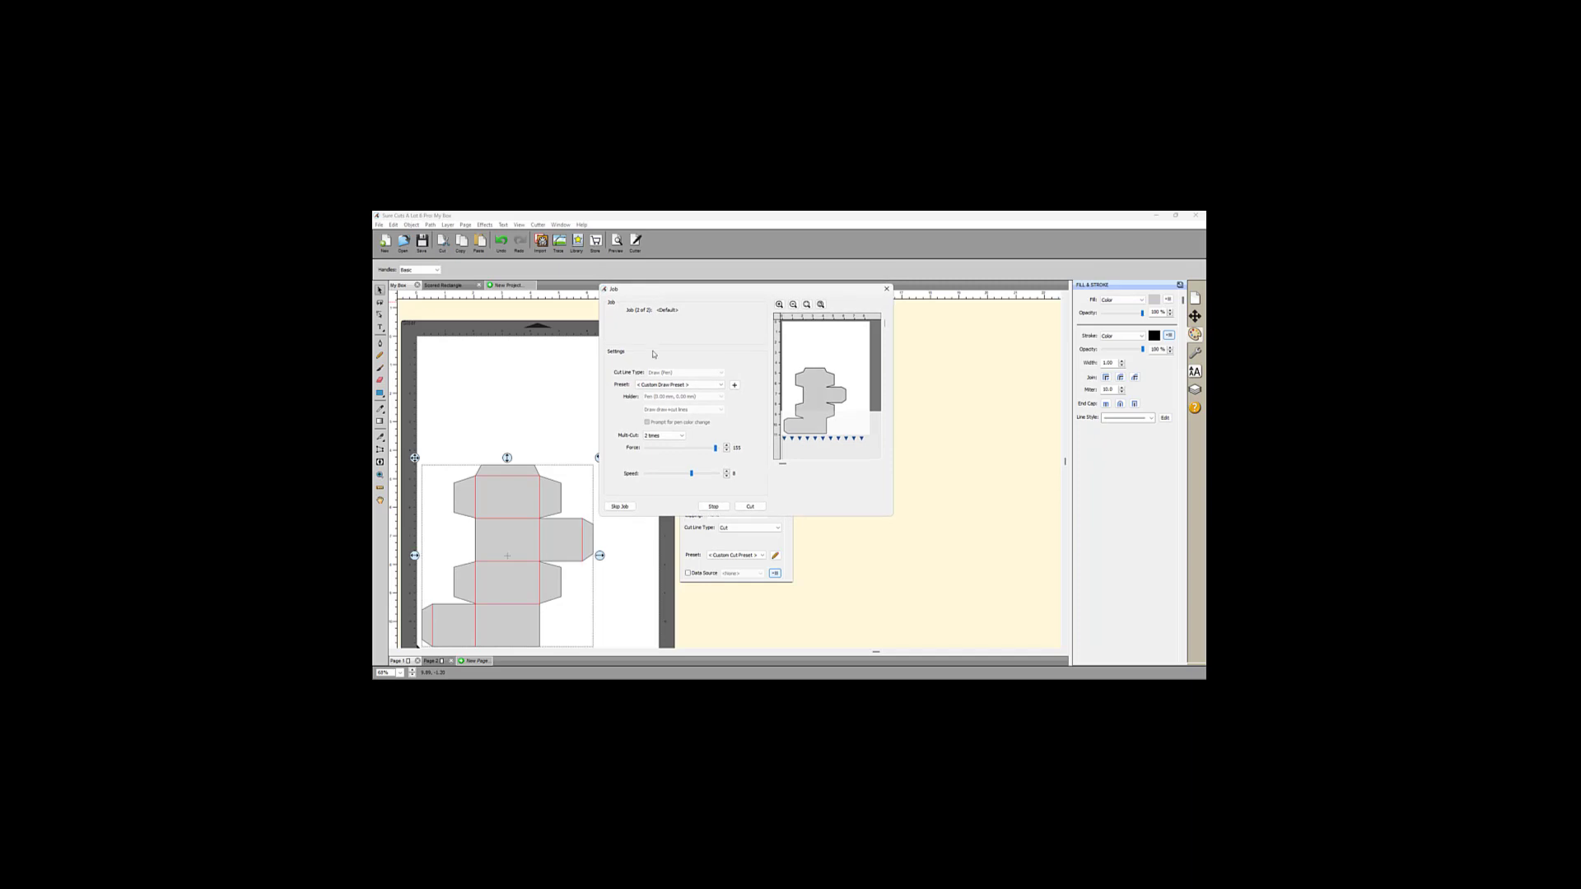
{"action": "mouse_move", "coordinate": [576, 414]}
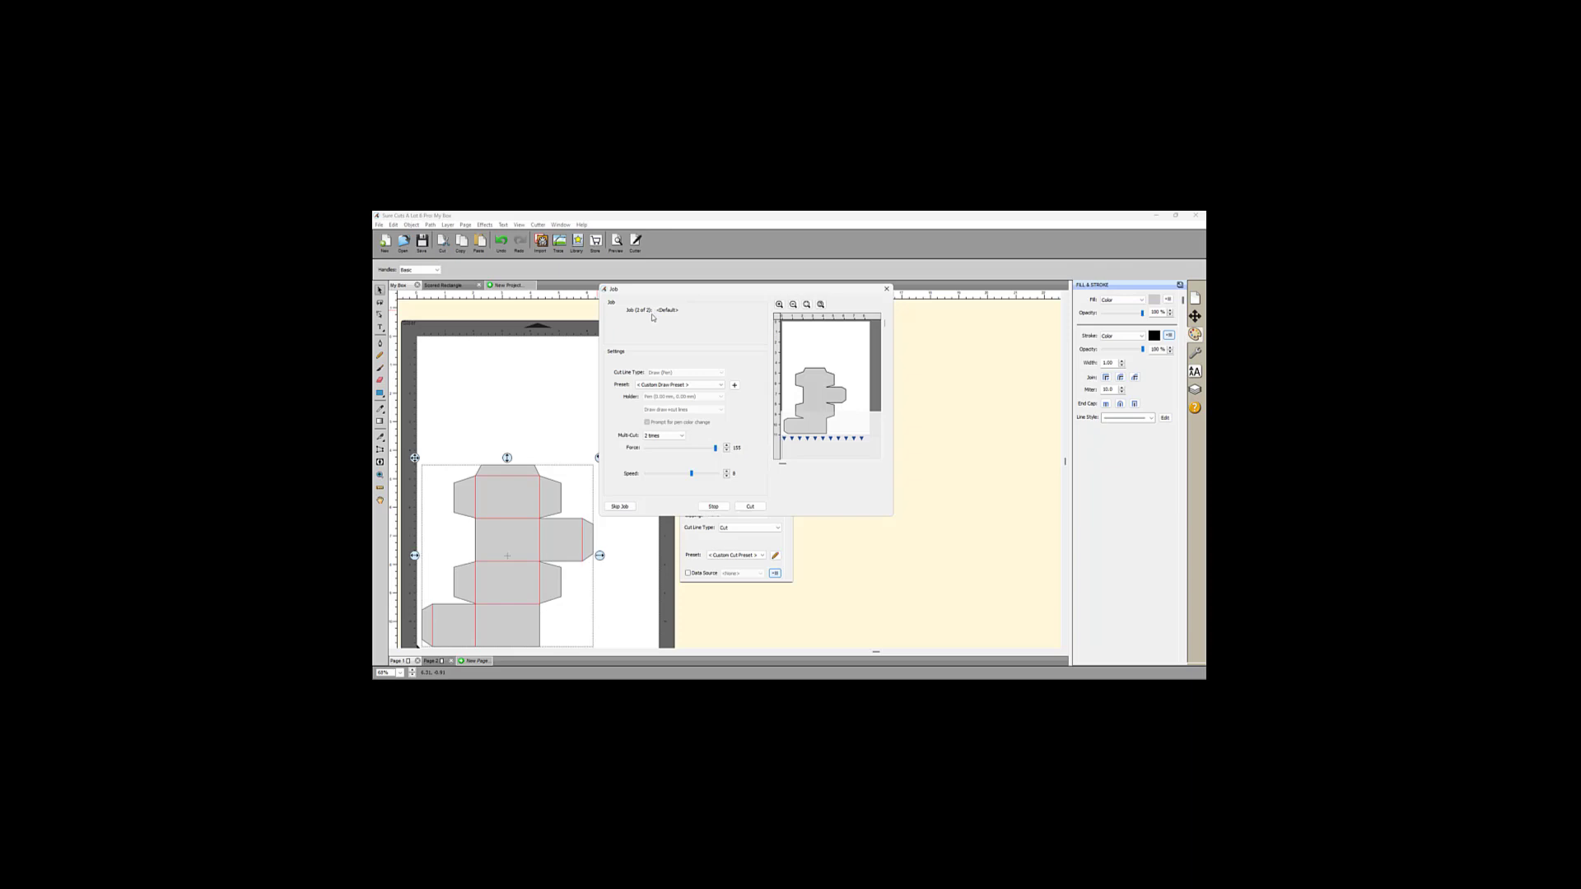
{"action": "mouse_move", "coordinate": [659, 315]}
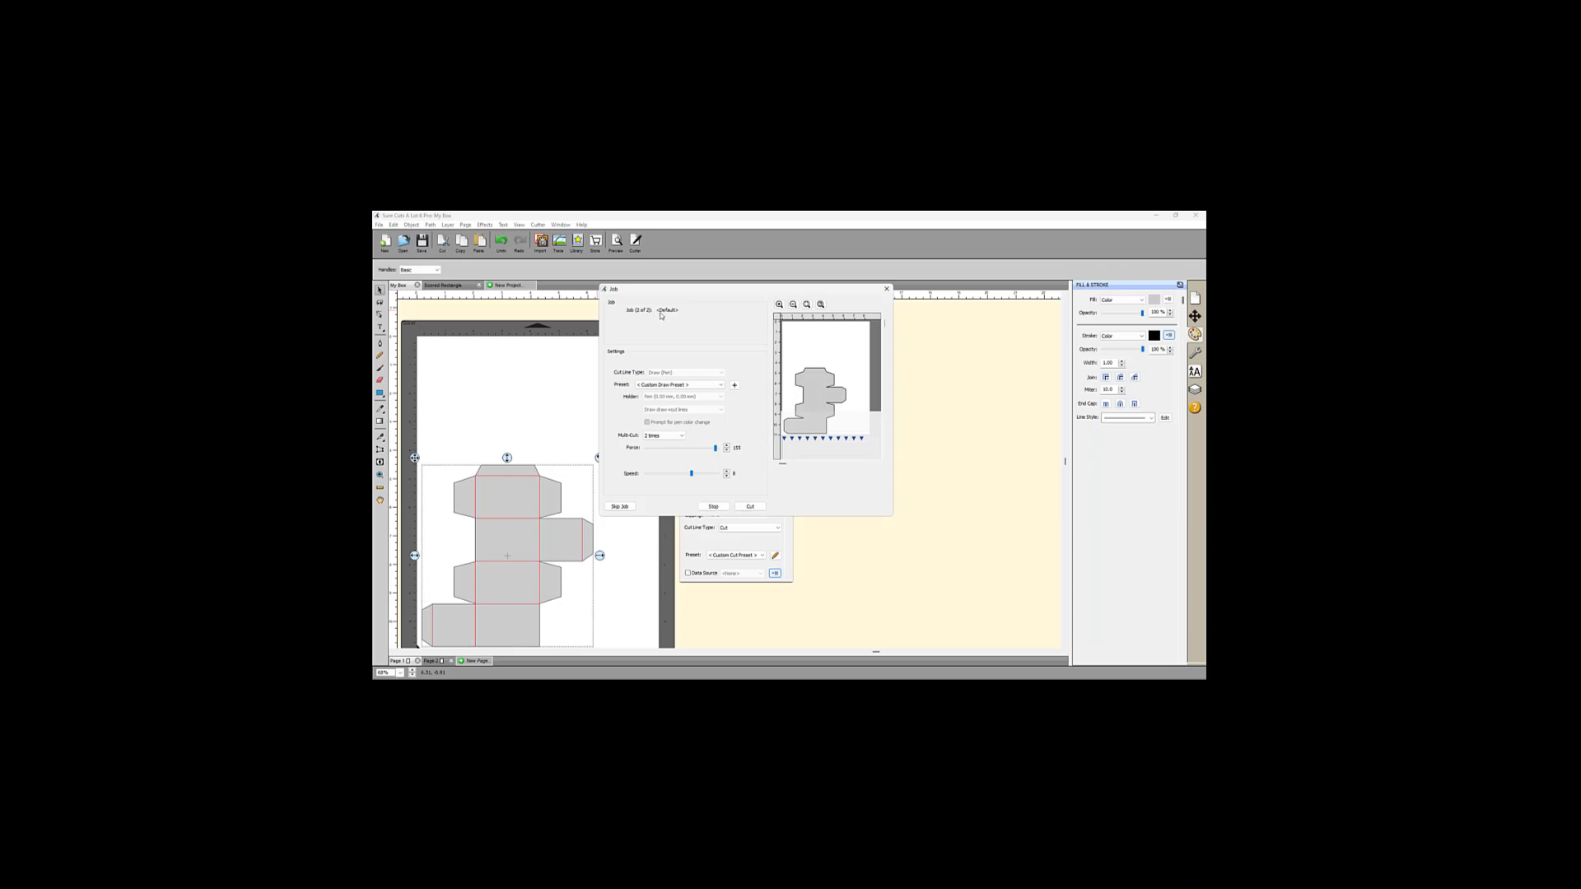
{"action": "mouse_move", "coordinate": [861, 365]}
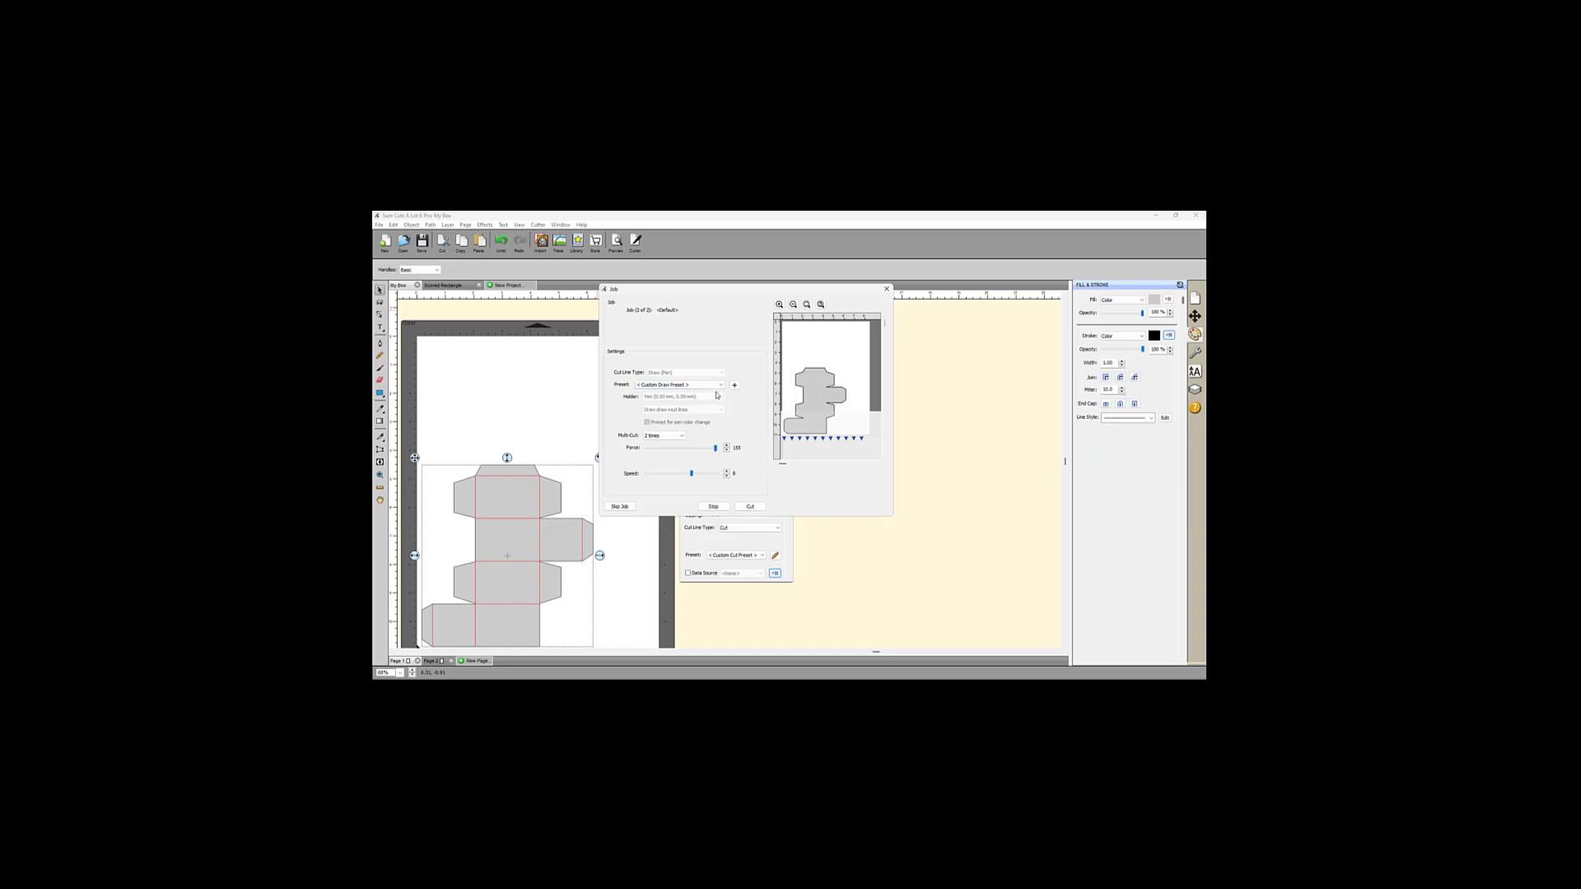
{"action": "mouse_move", "coordinate": [706, 468]}
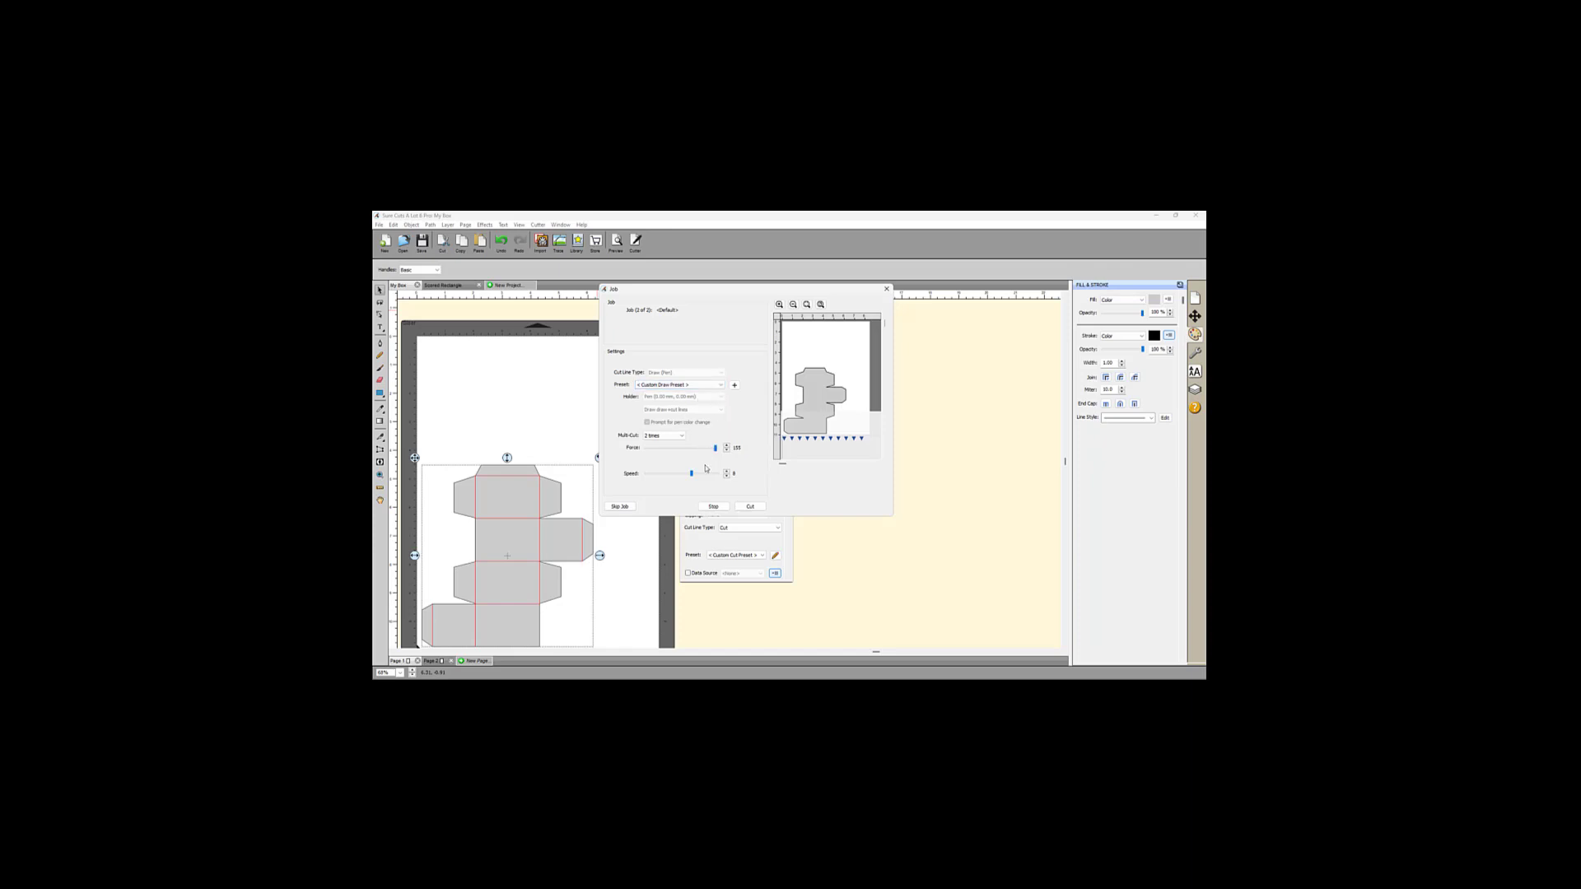
- Choose a custom cut preset for the box outline and start cutting it
{"action": "left_click", "coordinate": [719, 384]}
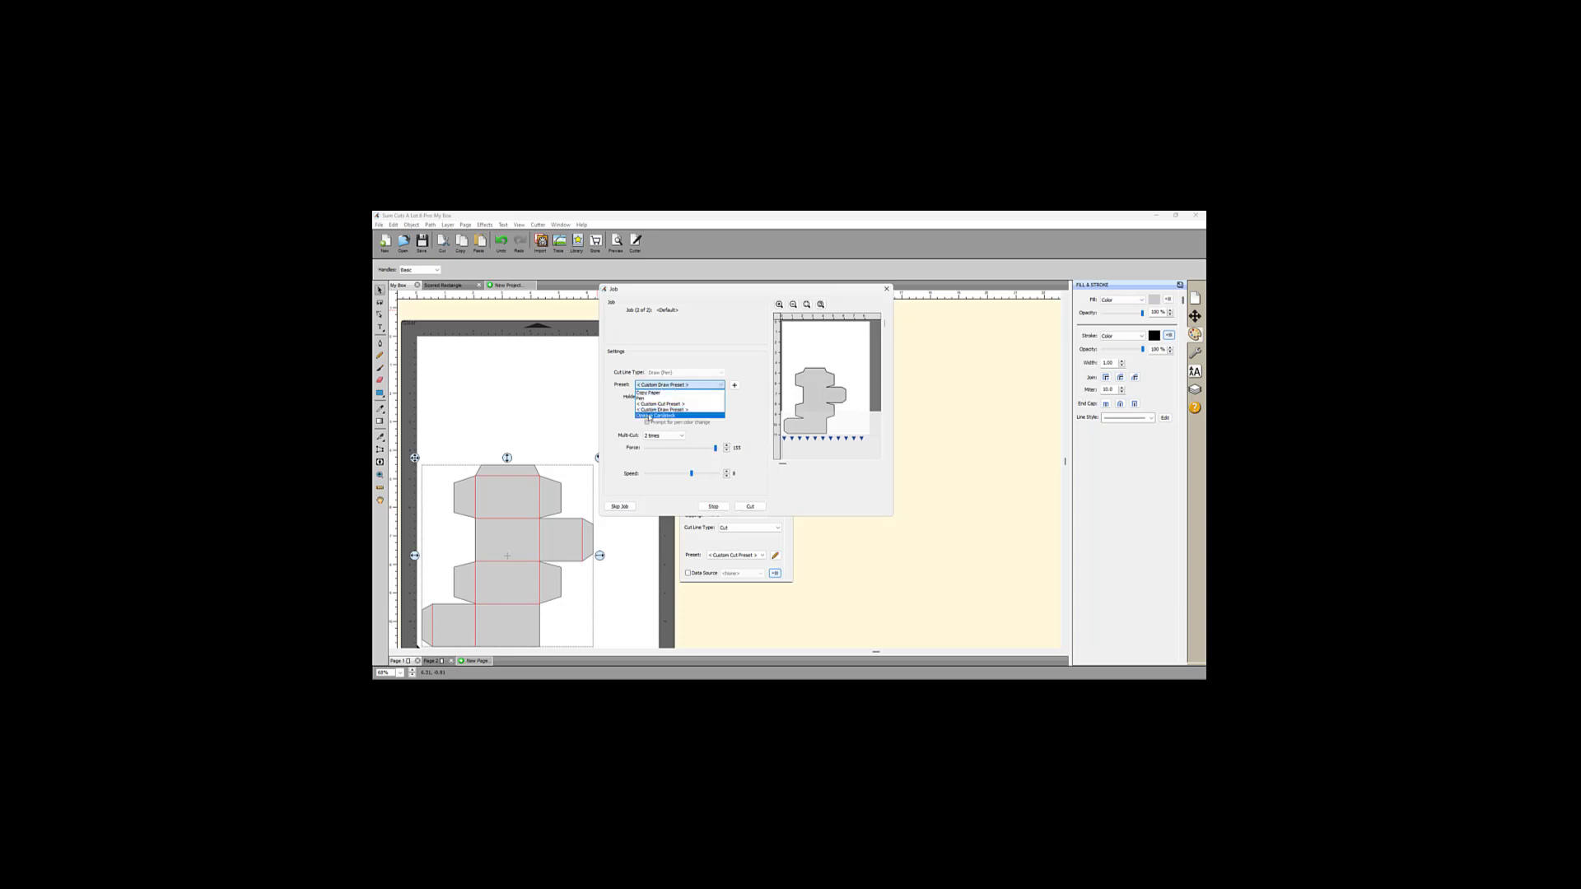
{"action": "left_click", "coordinate": [662, 416]}
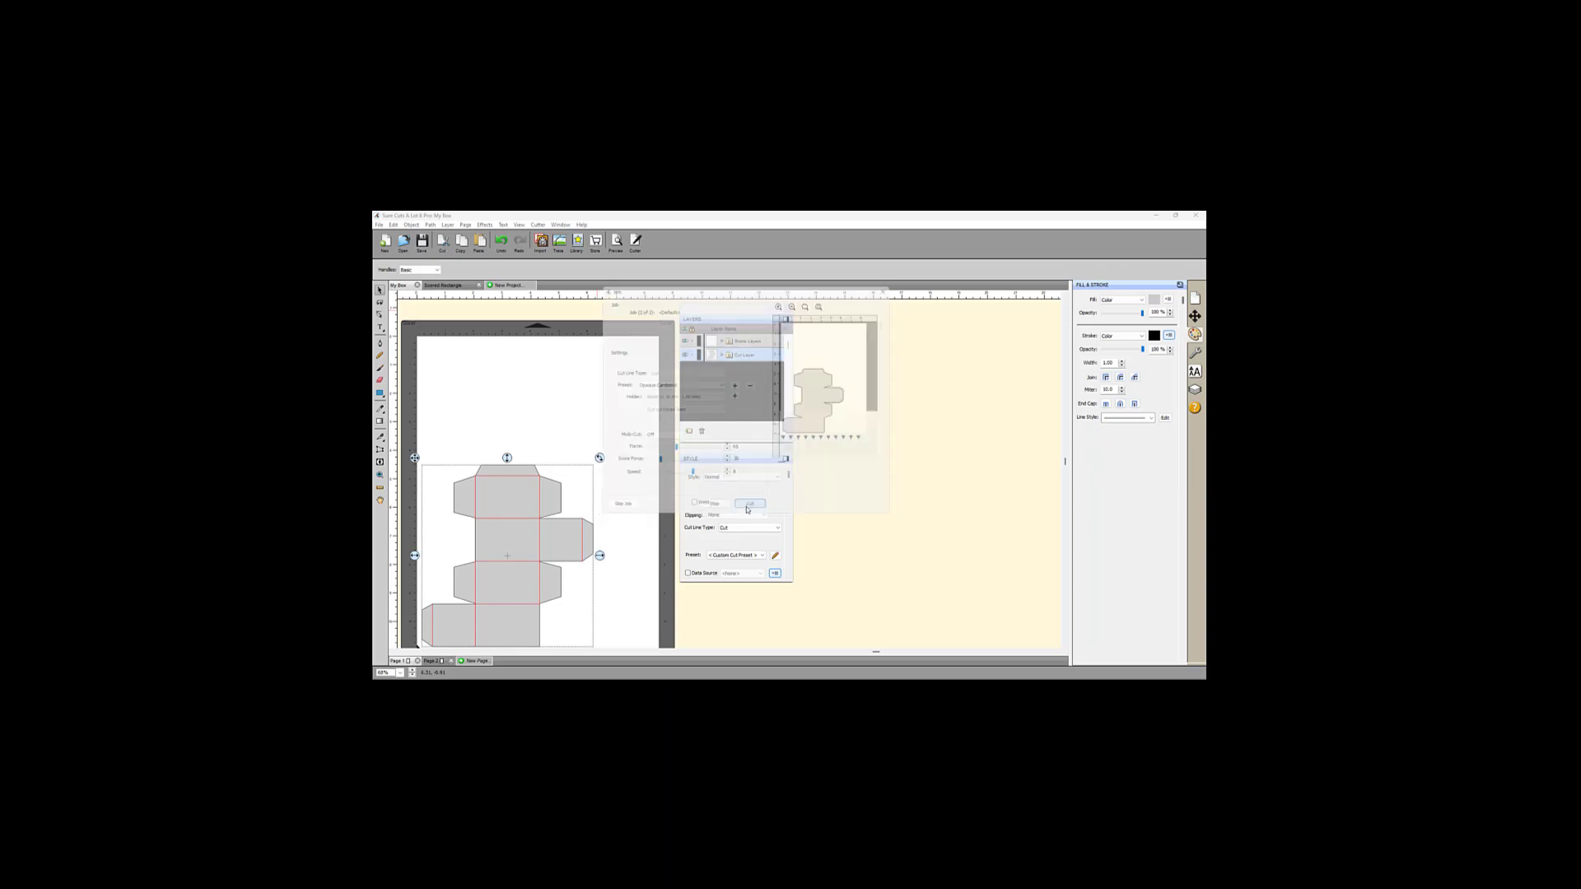
{"action": "left_click", "coordinate": [748, 504]}
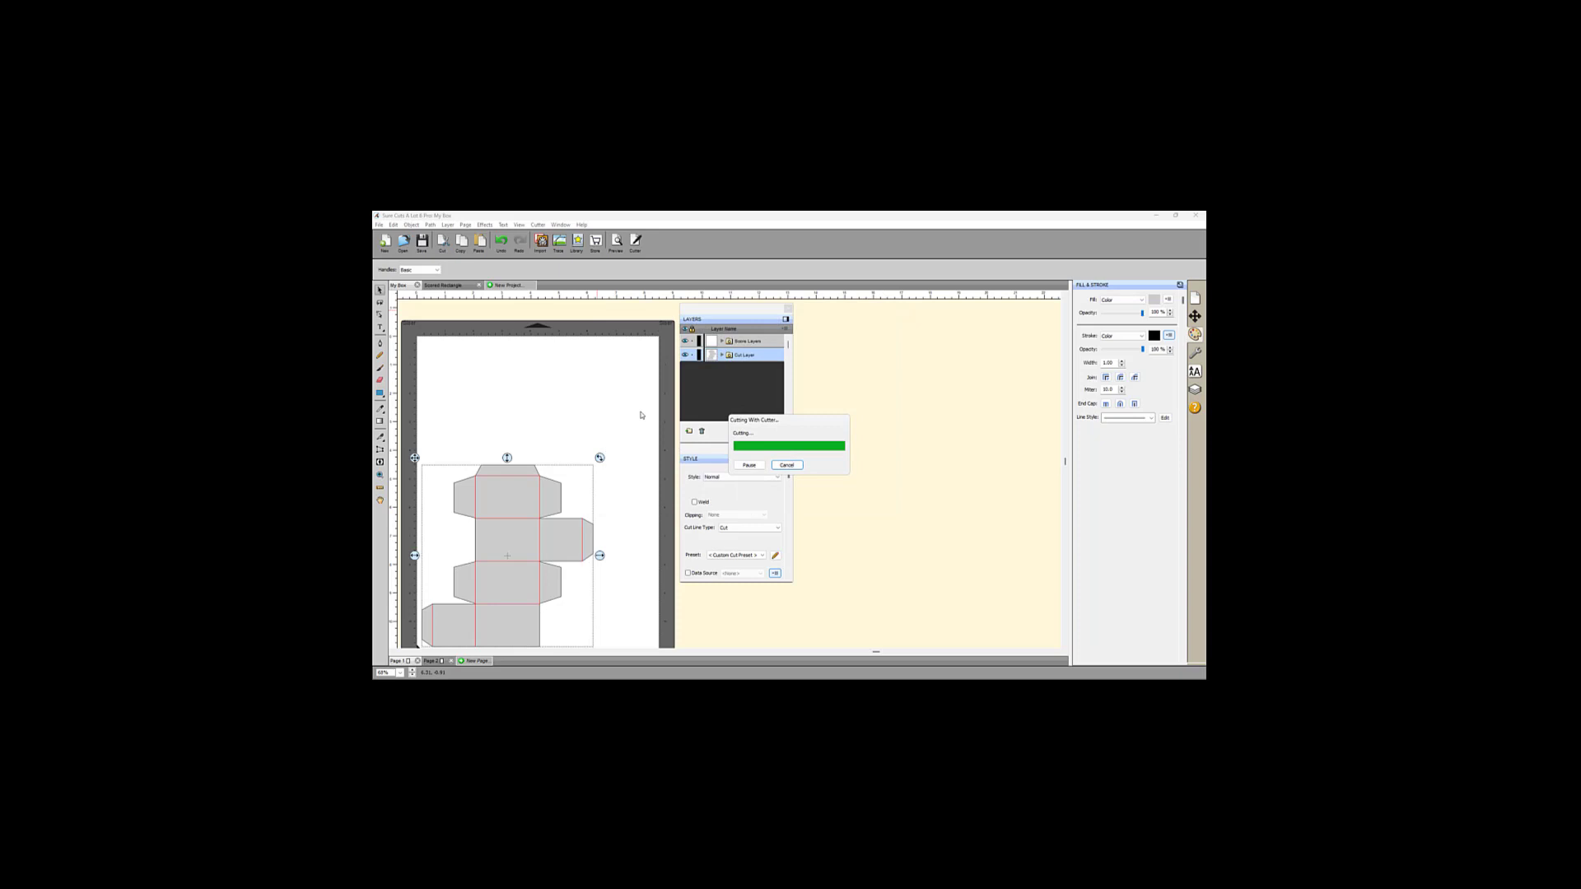